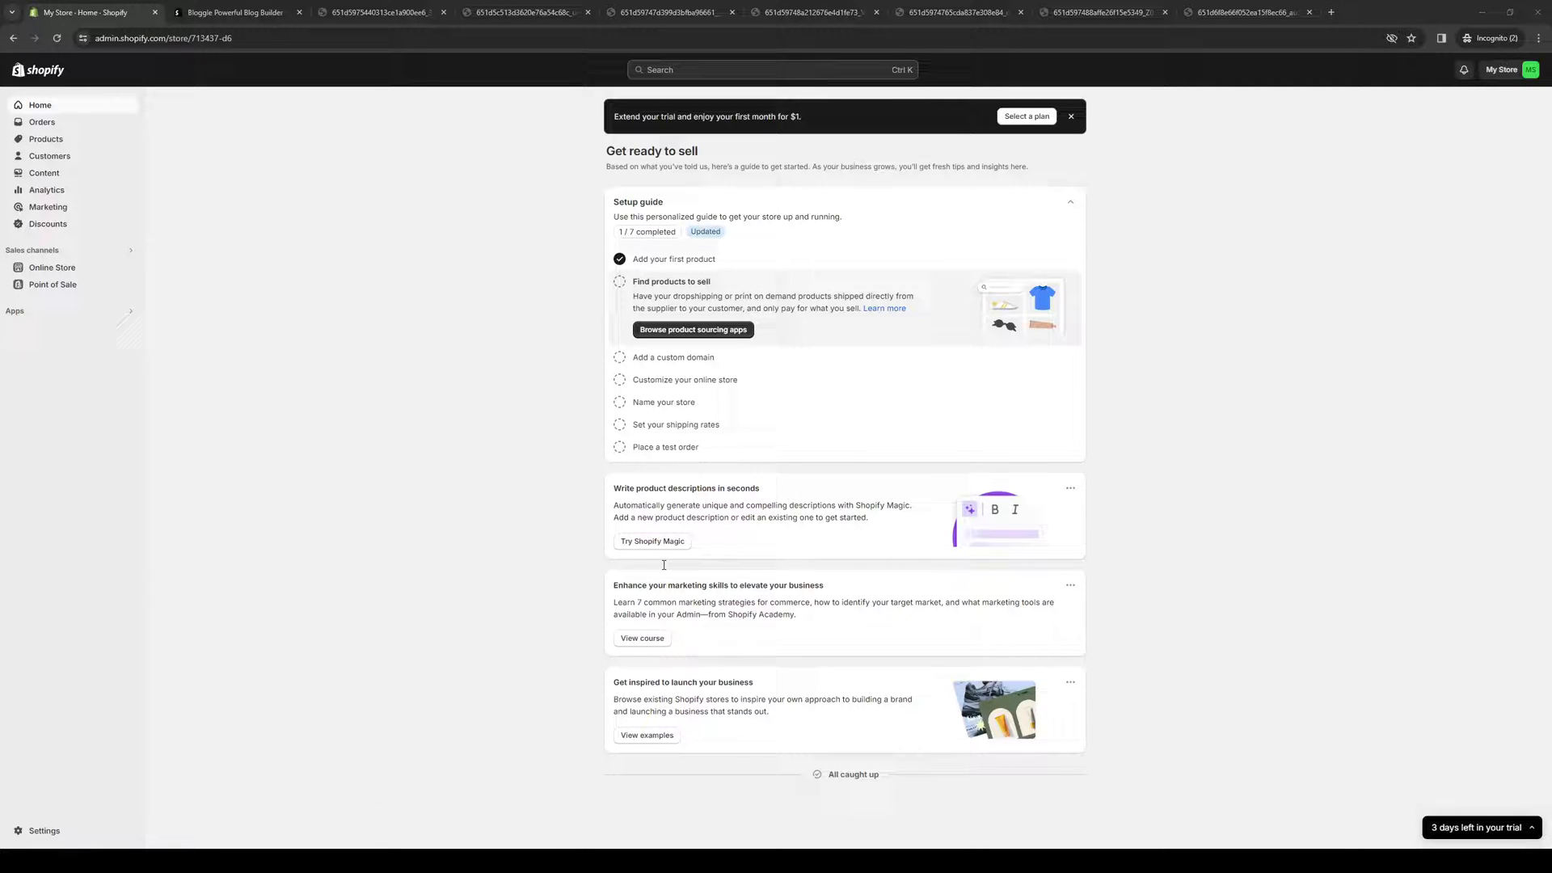
mouse_move(762, 492)
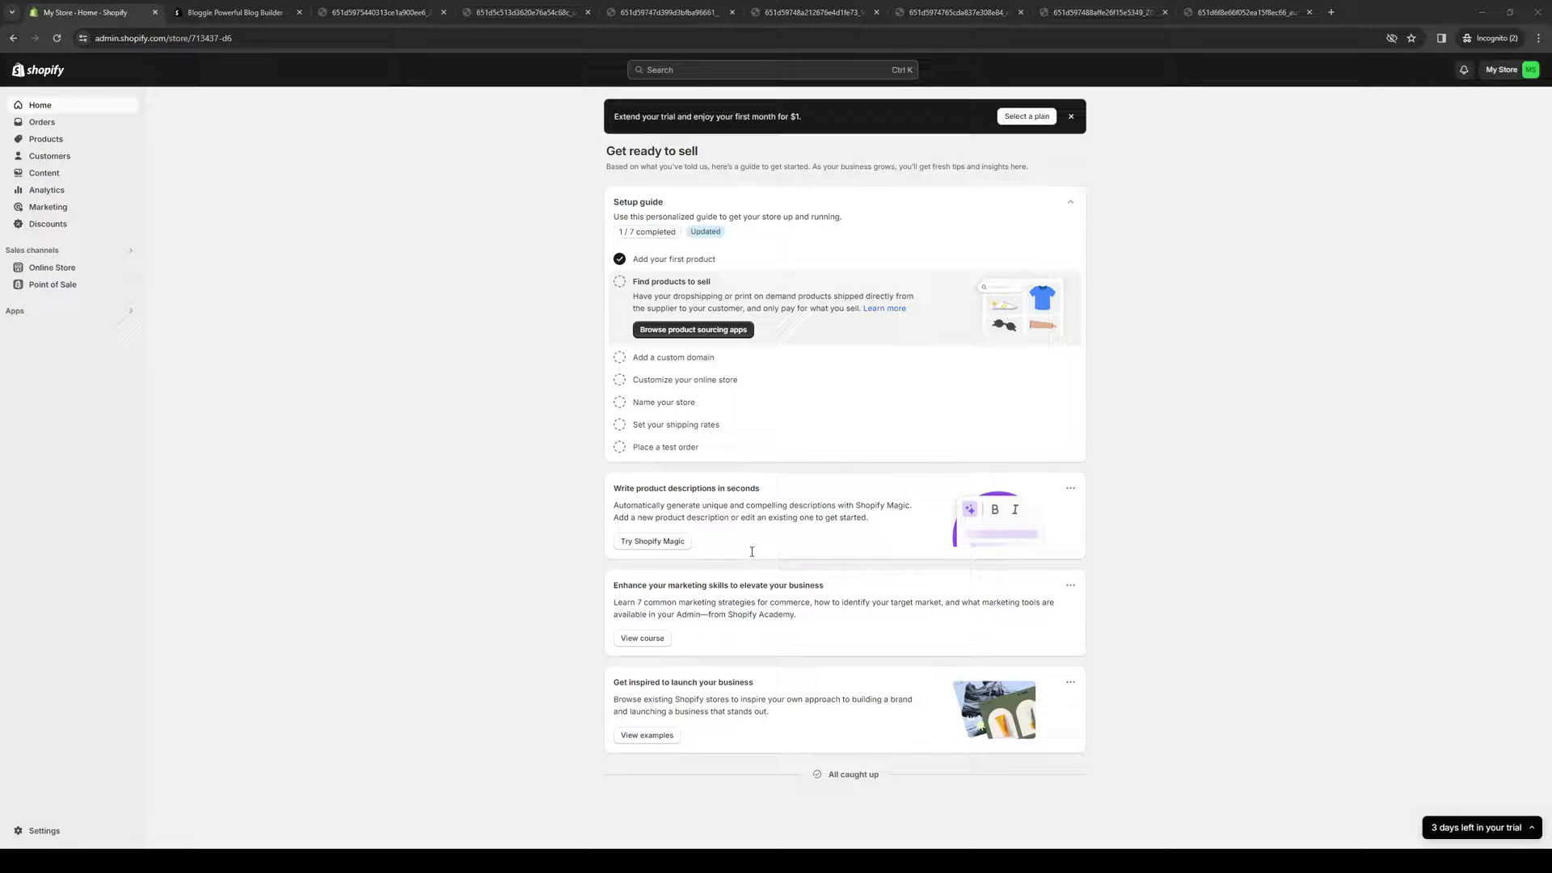
mouse_move(619, 317)
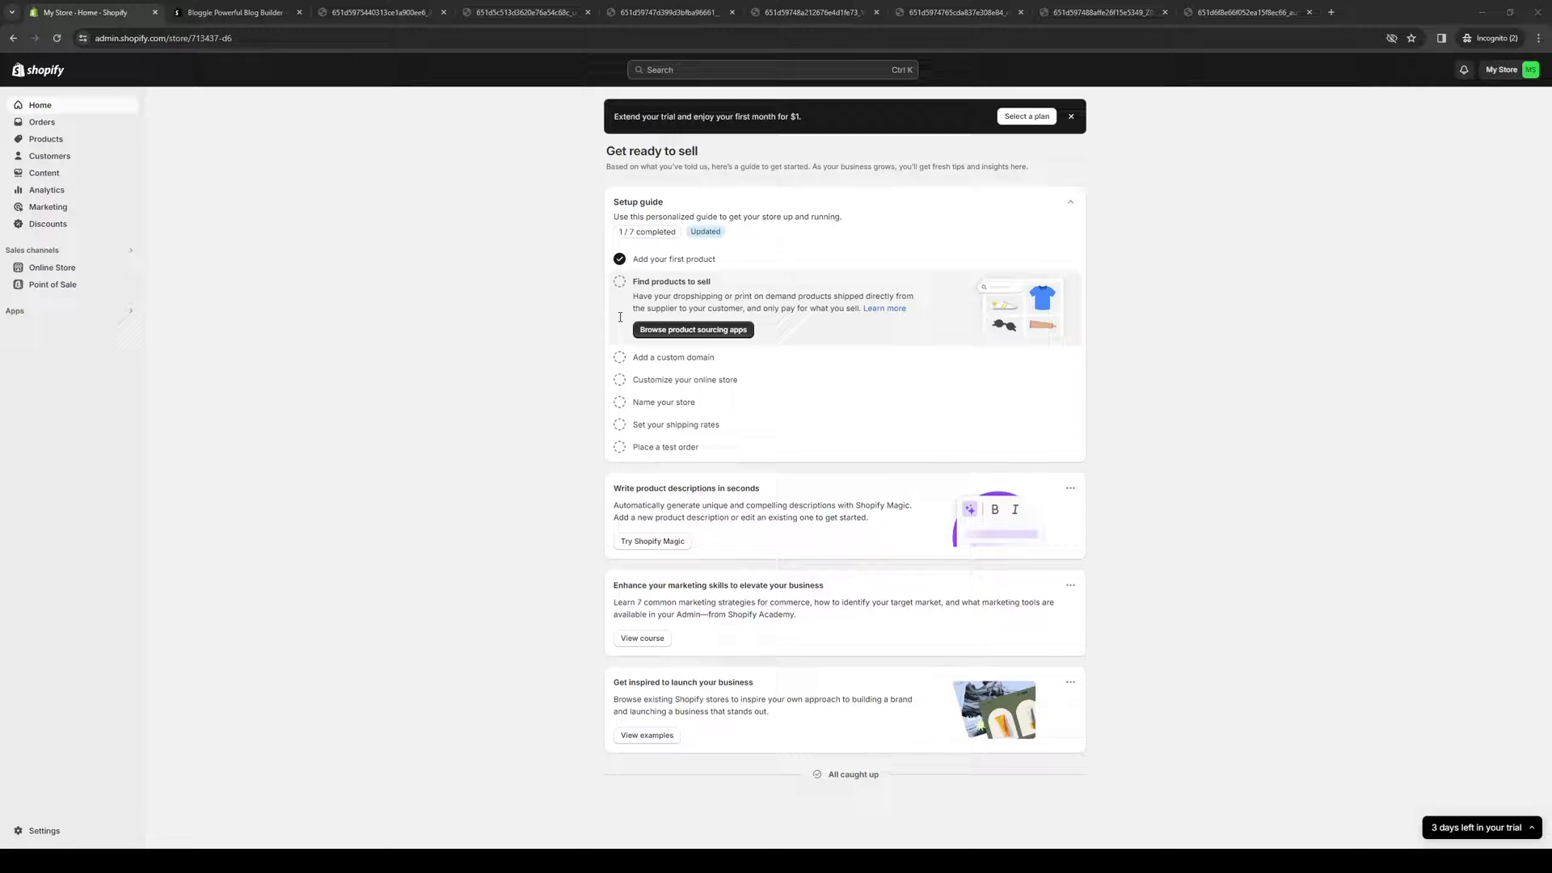
mouse_move(366, 308)
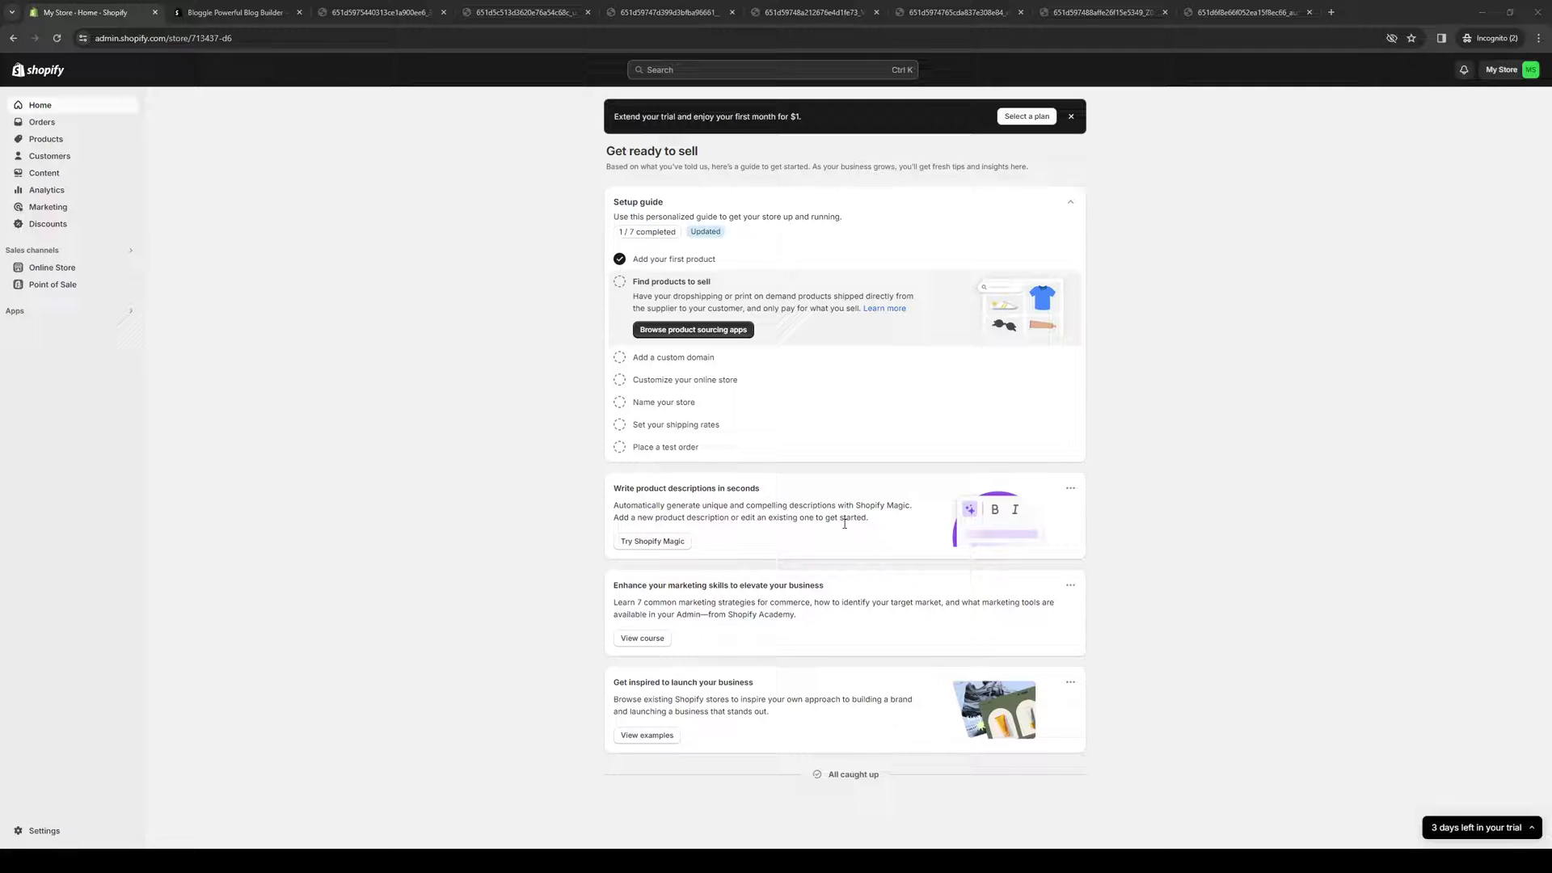
mouse_move(534, 267)
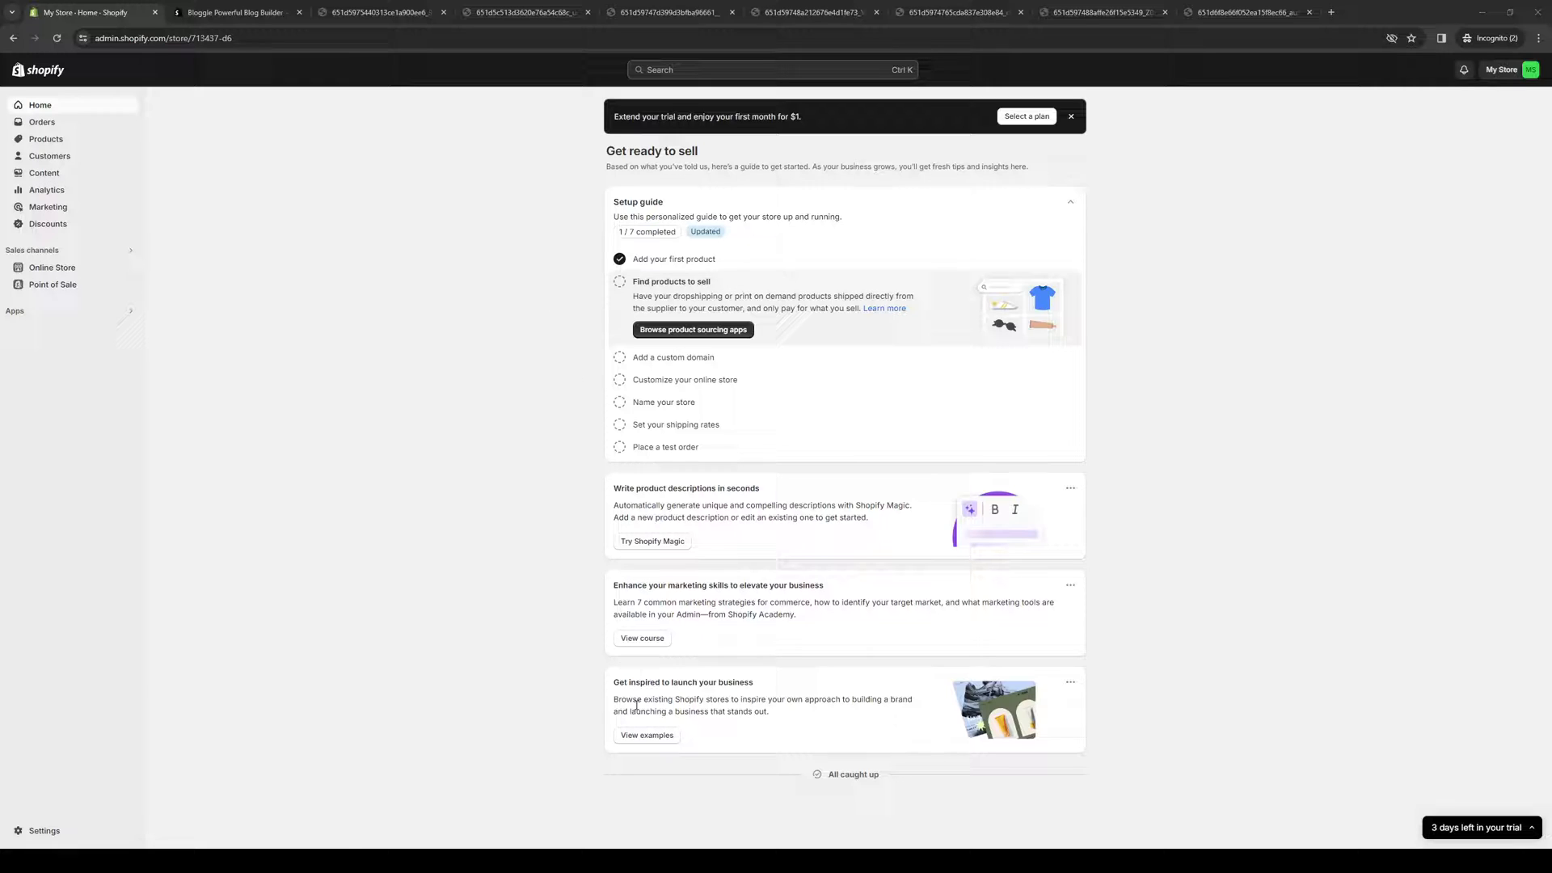
mouse_move(673, 535)
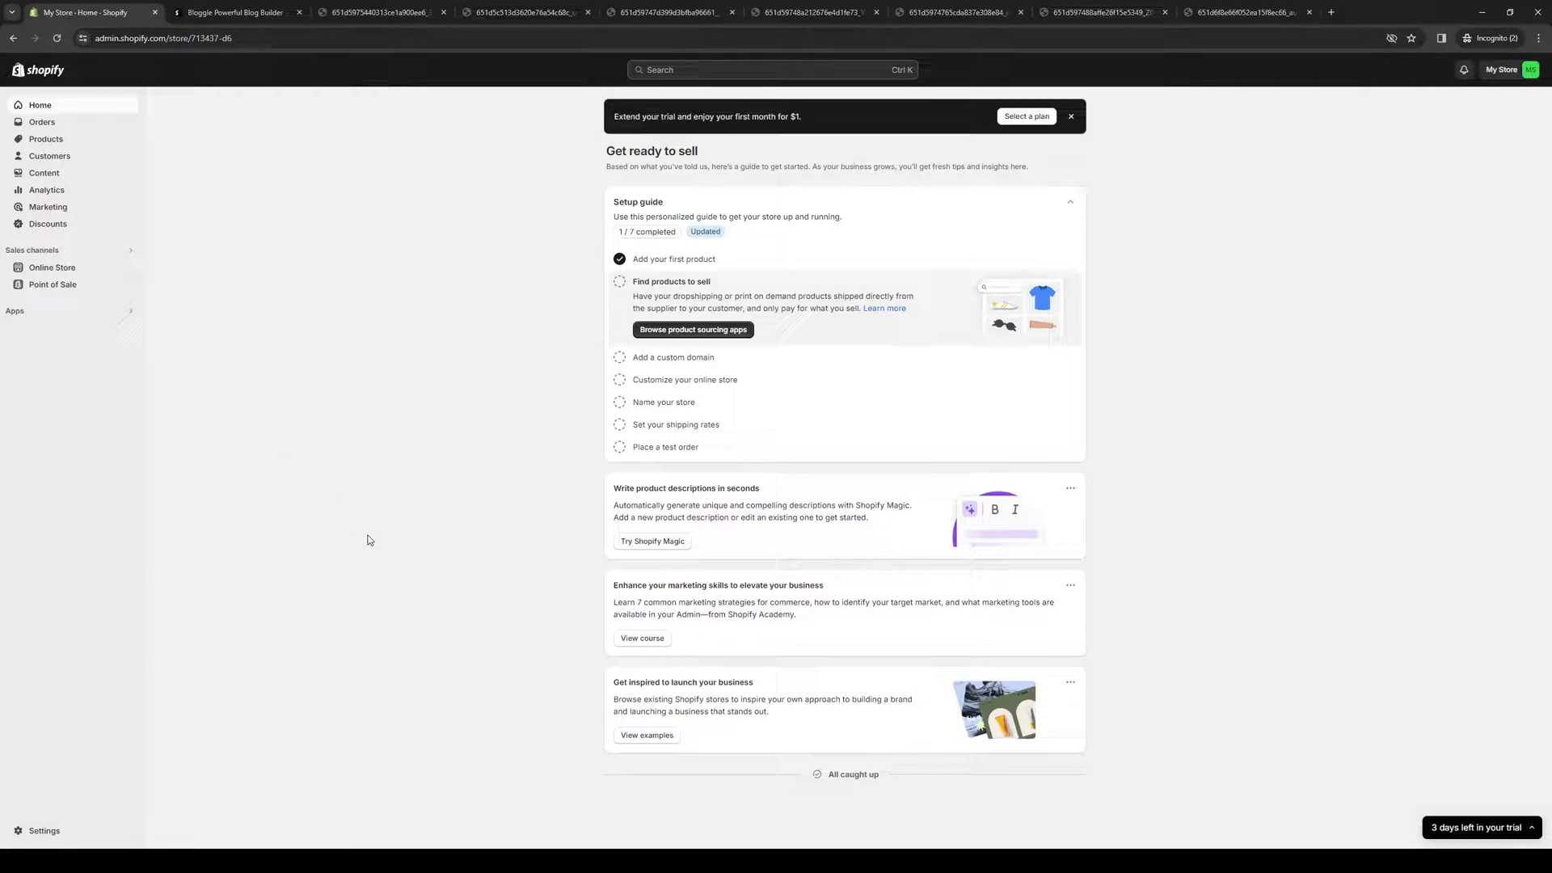
mouse_move(374, 336)
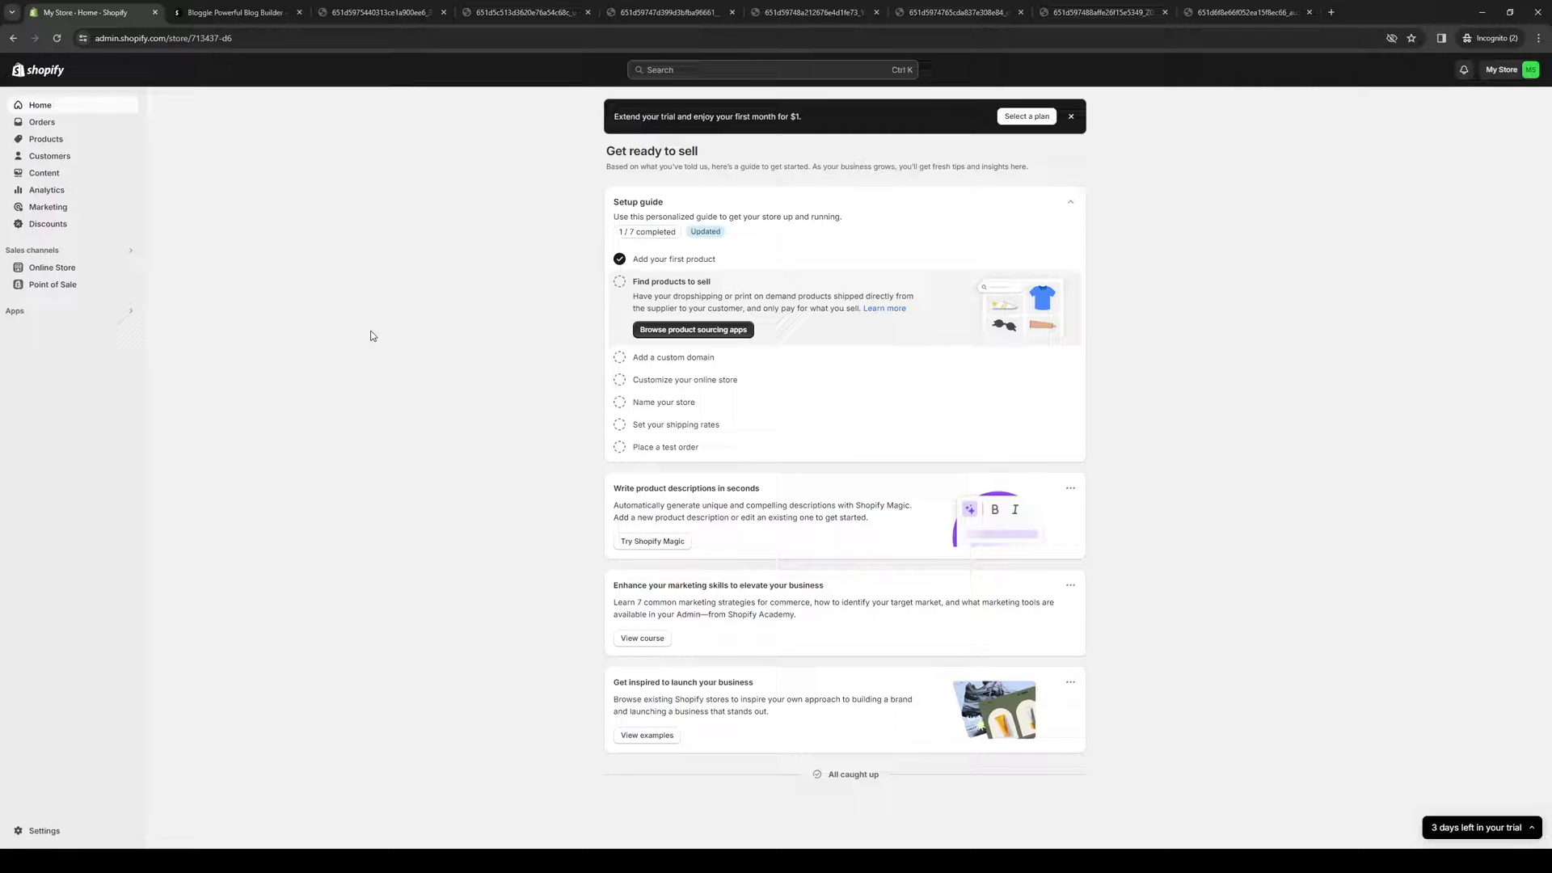
mouse_move(1162, 180)
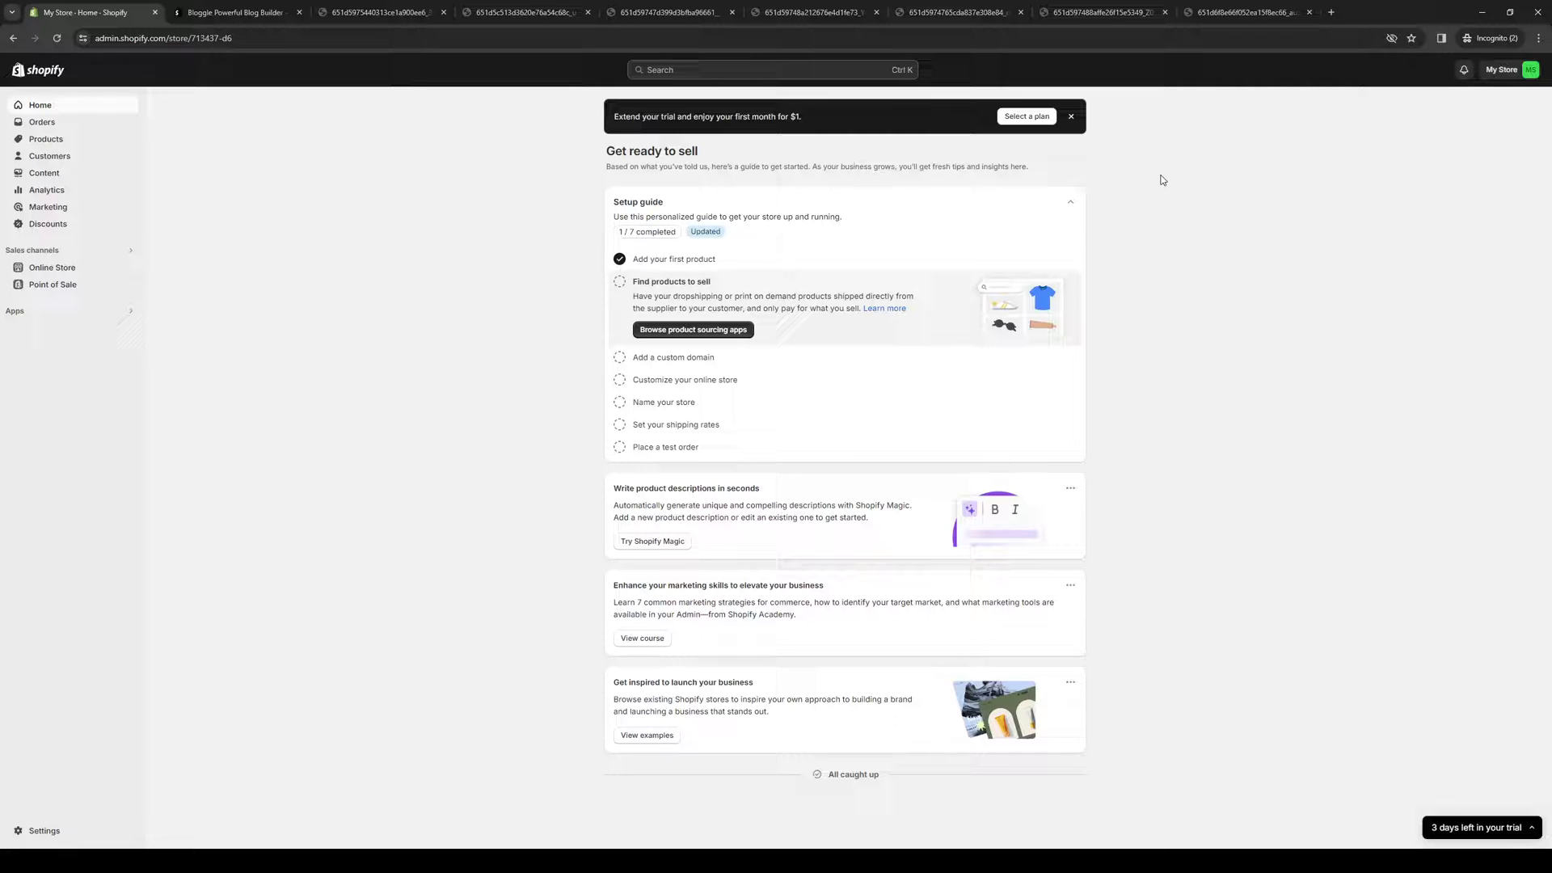
mouse_move(447, 386)
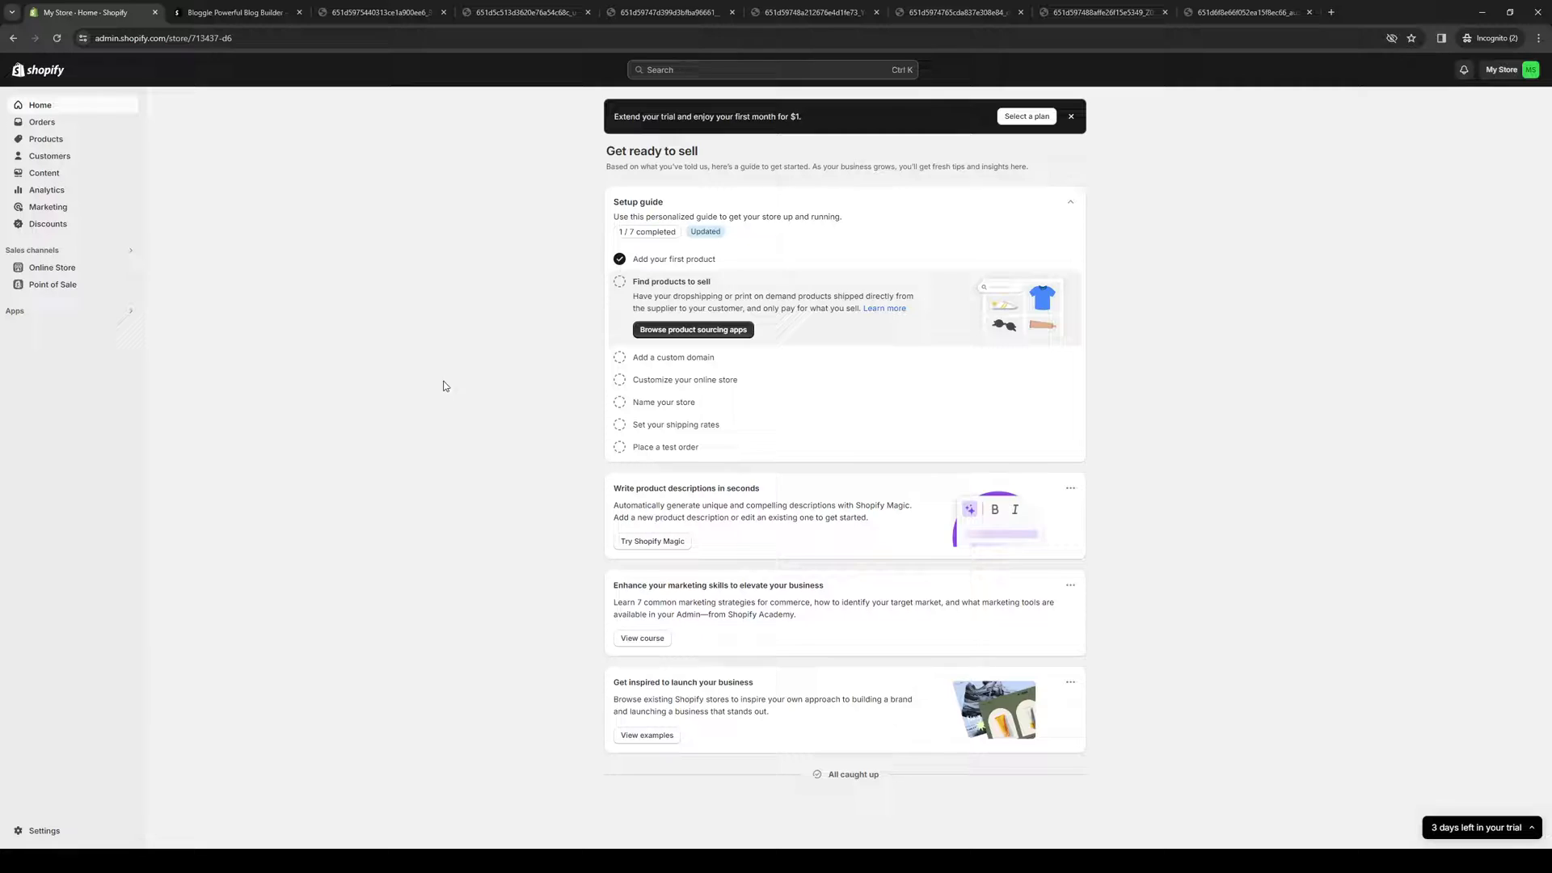
mouse_move(308, 336)
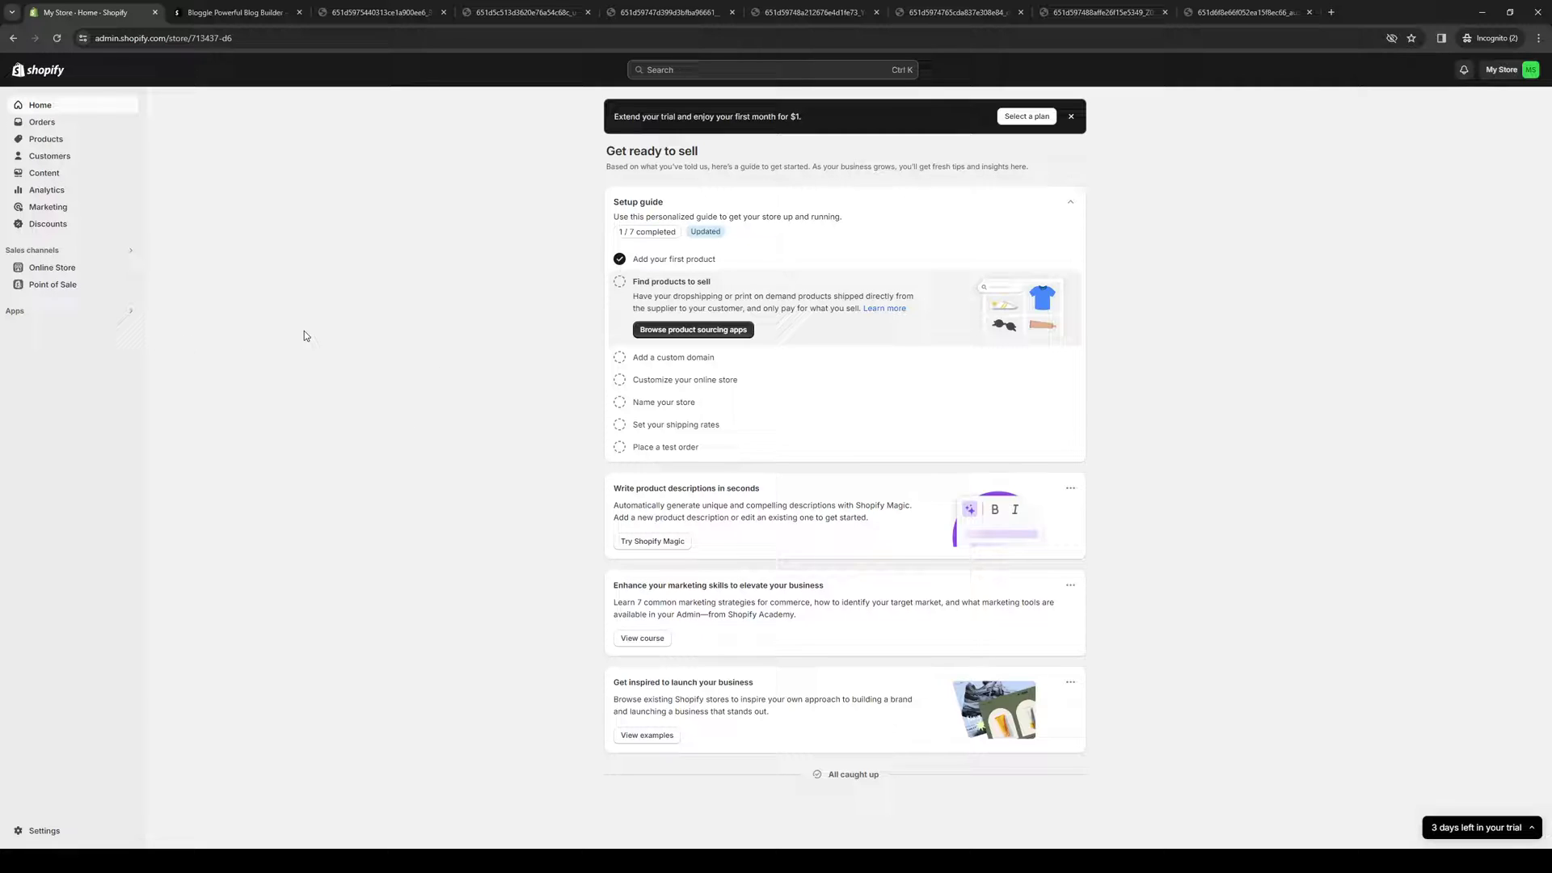
mouse_move(487, 472)
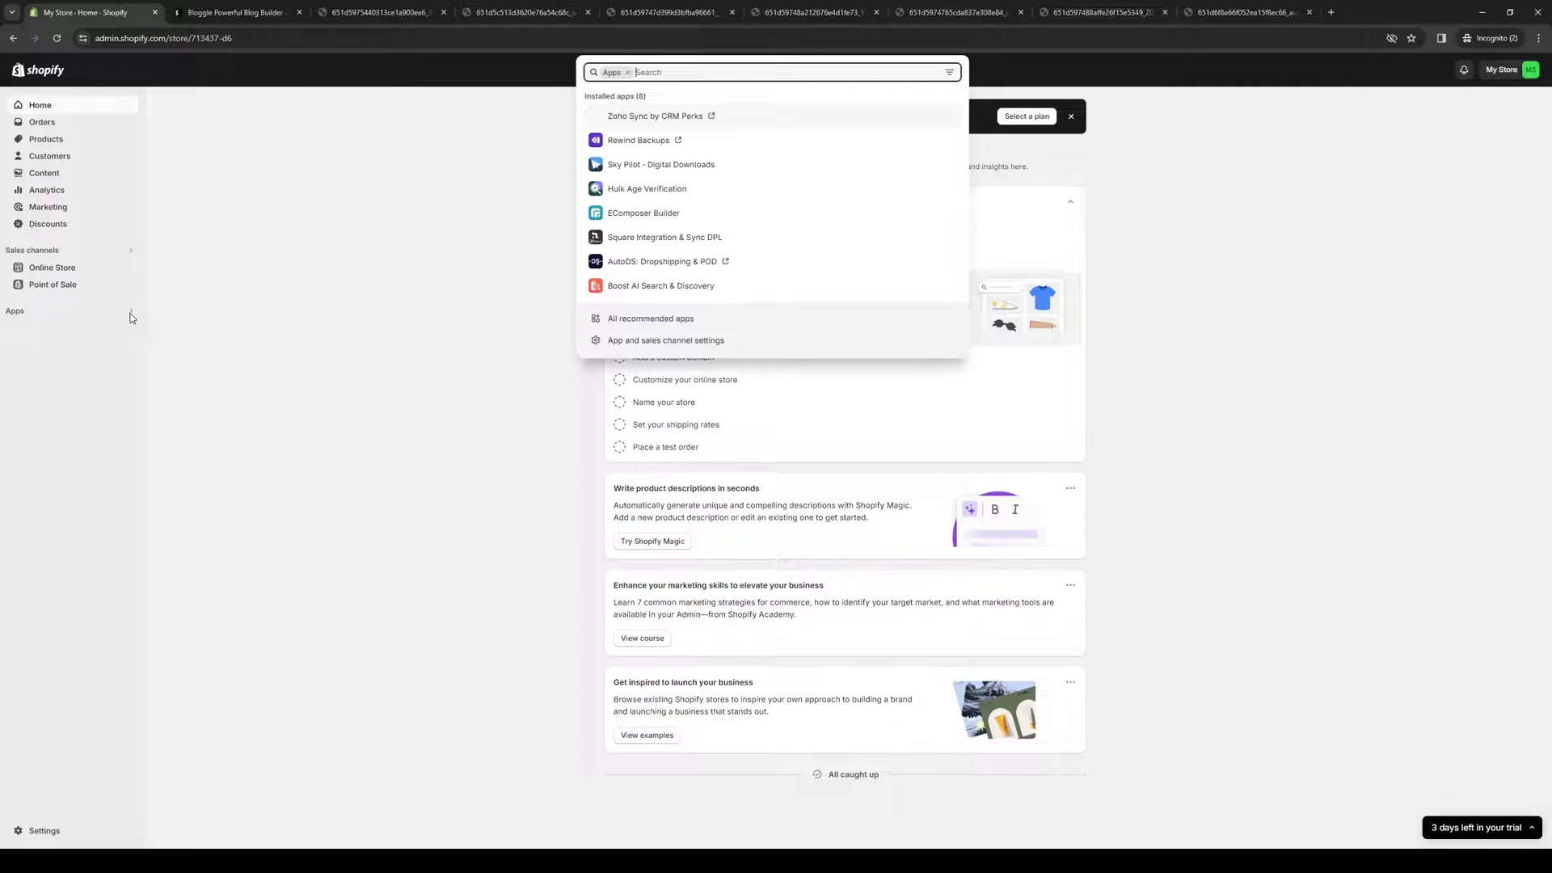
mouse_move(692, 349)
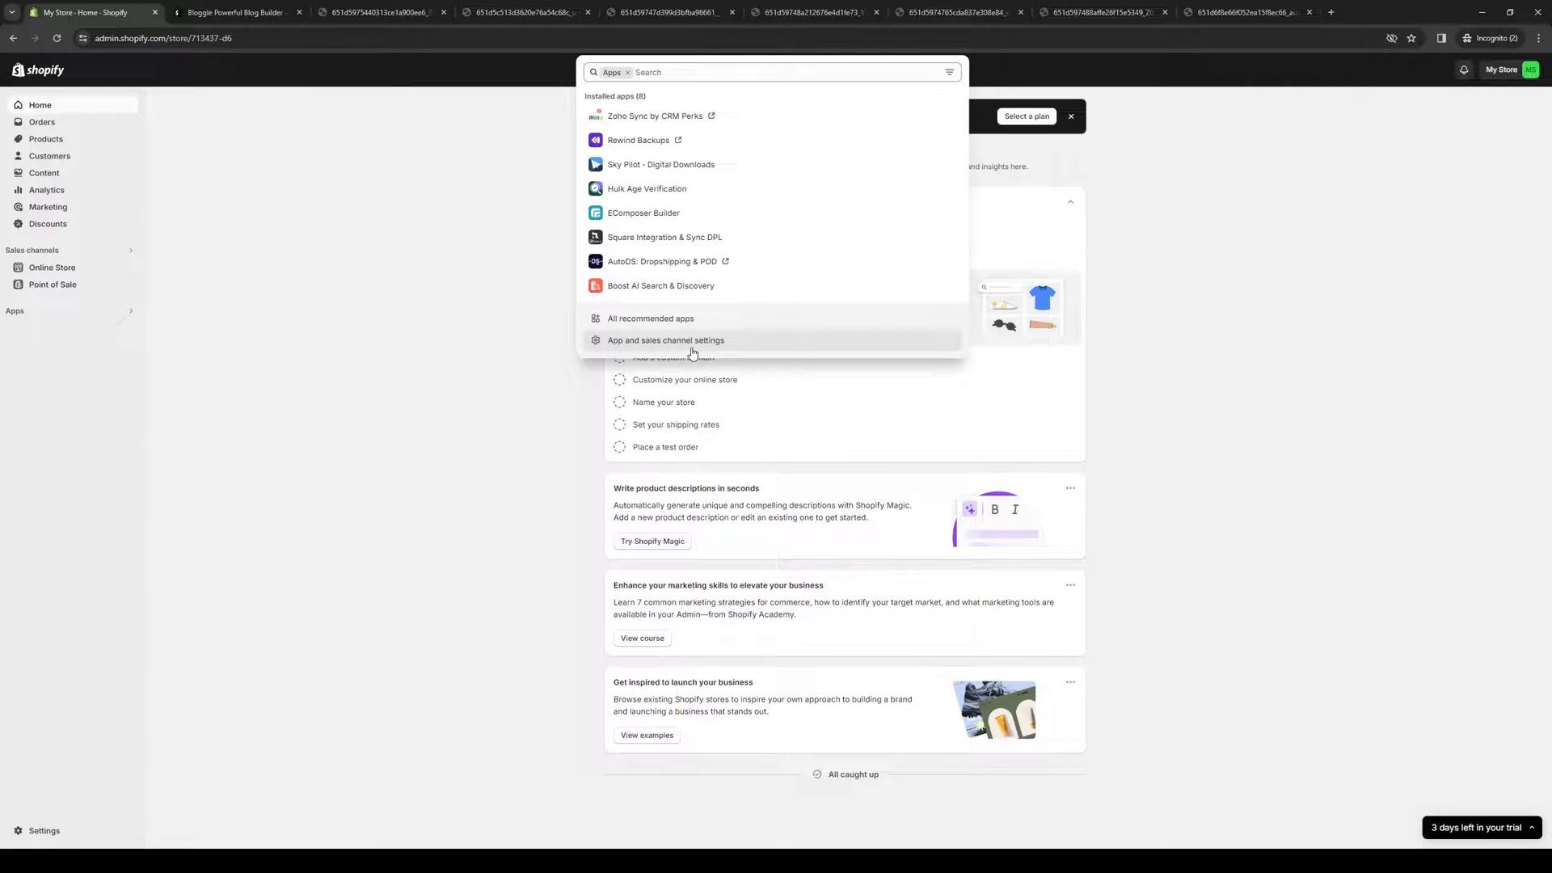
View the Apps and sales channels settings listing the store's ten installed apps
click(666, 340)
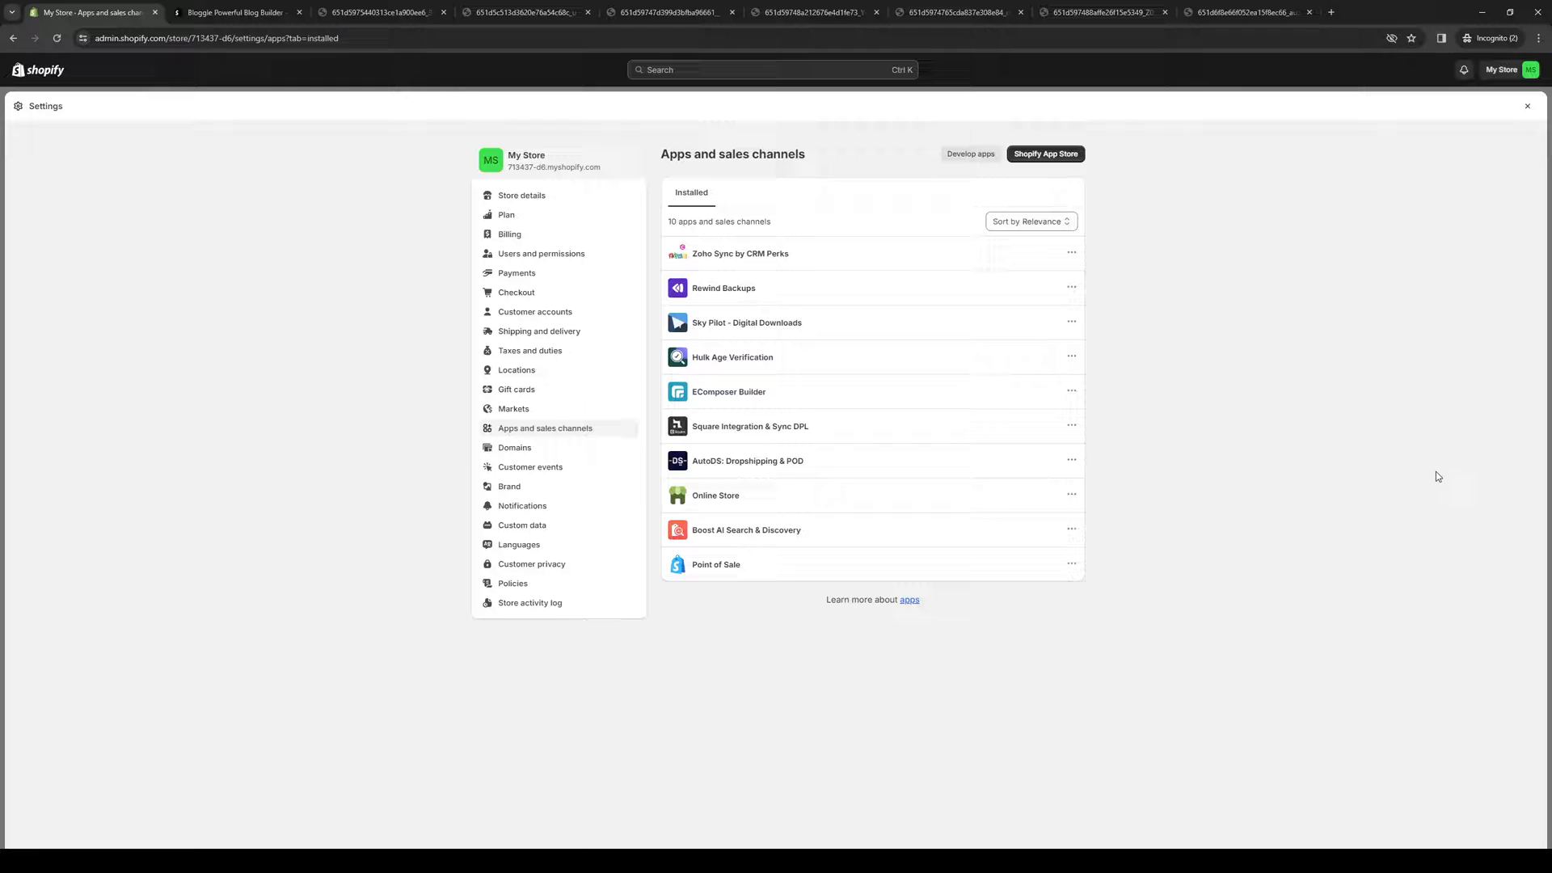
mouse_move(1038, 165)
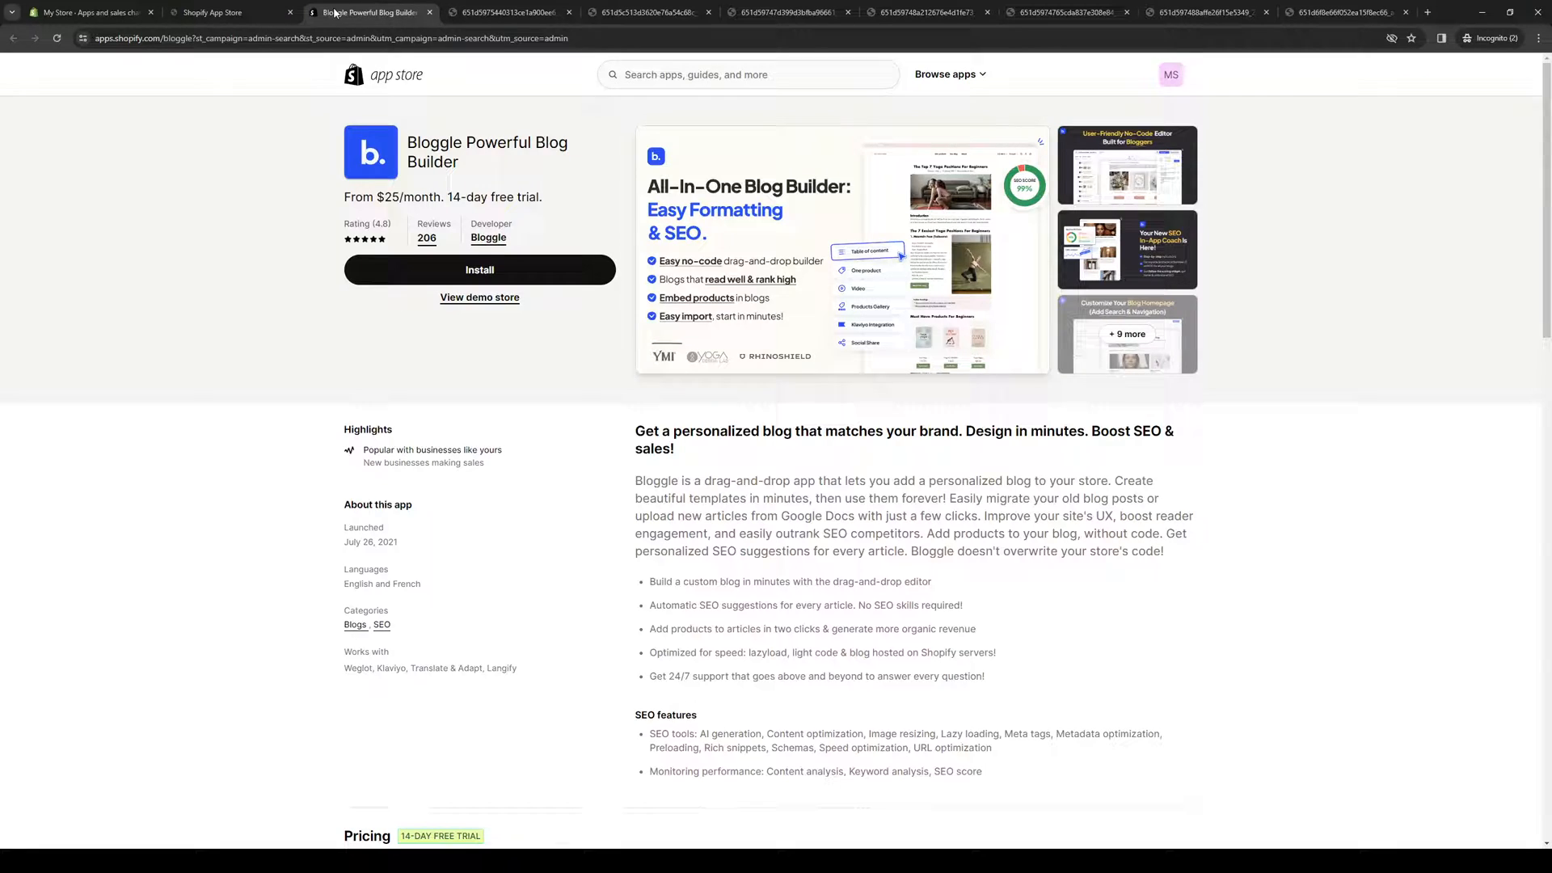
mouse_move(777, 282)
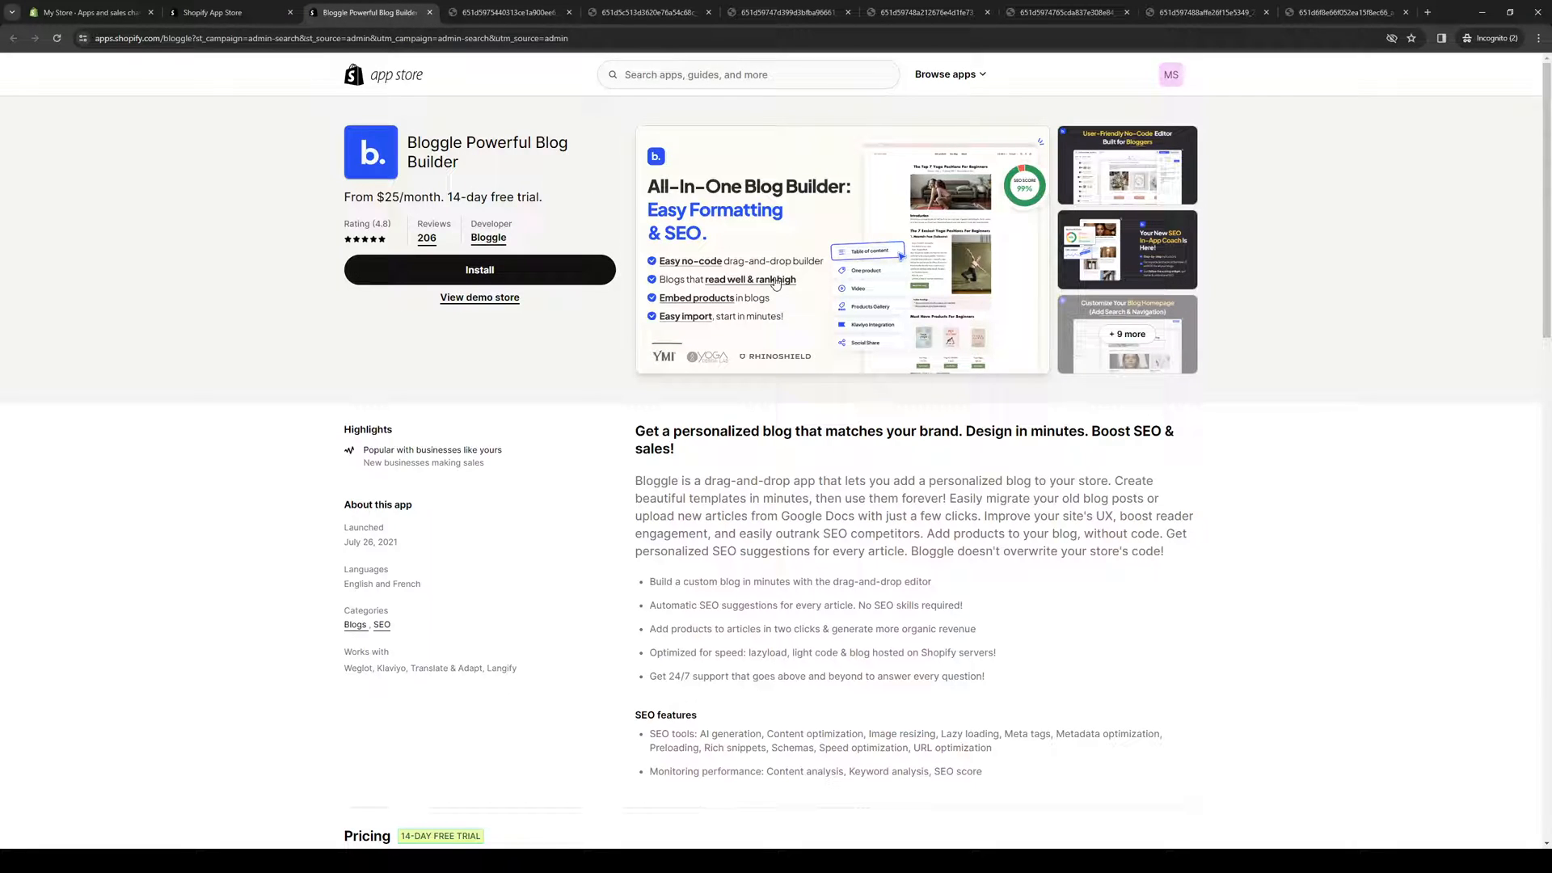
Search the App Store for 'blog' and begin installing Bloggle Powerful Blog Builder
click(214, 13)
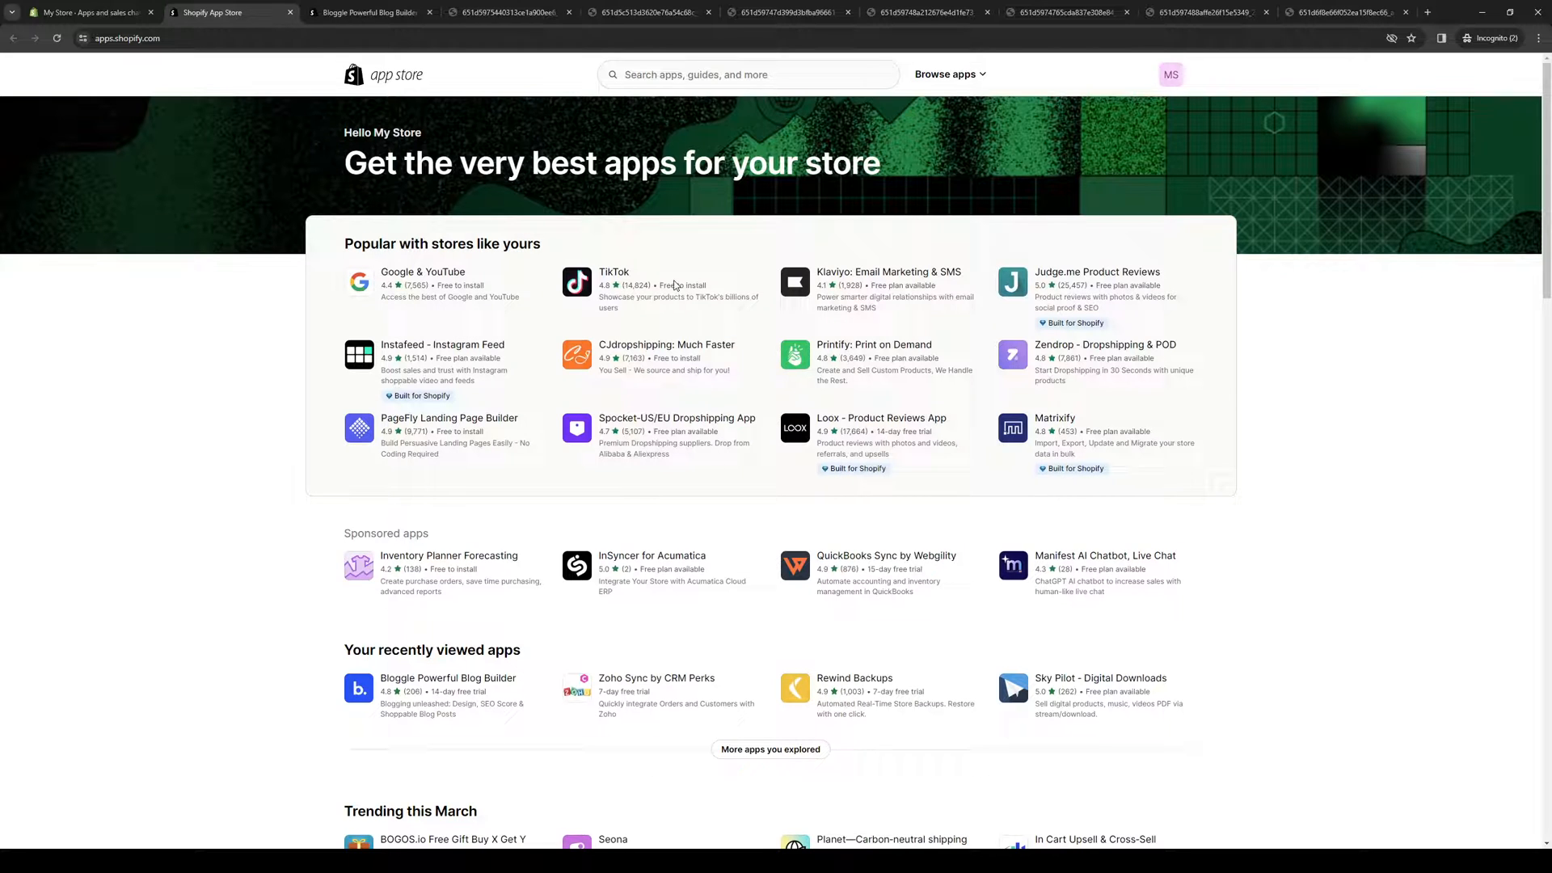
text(blog)
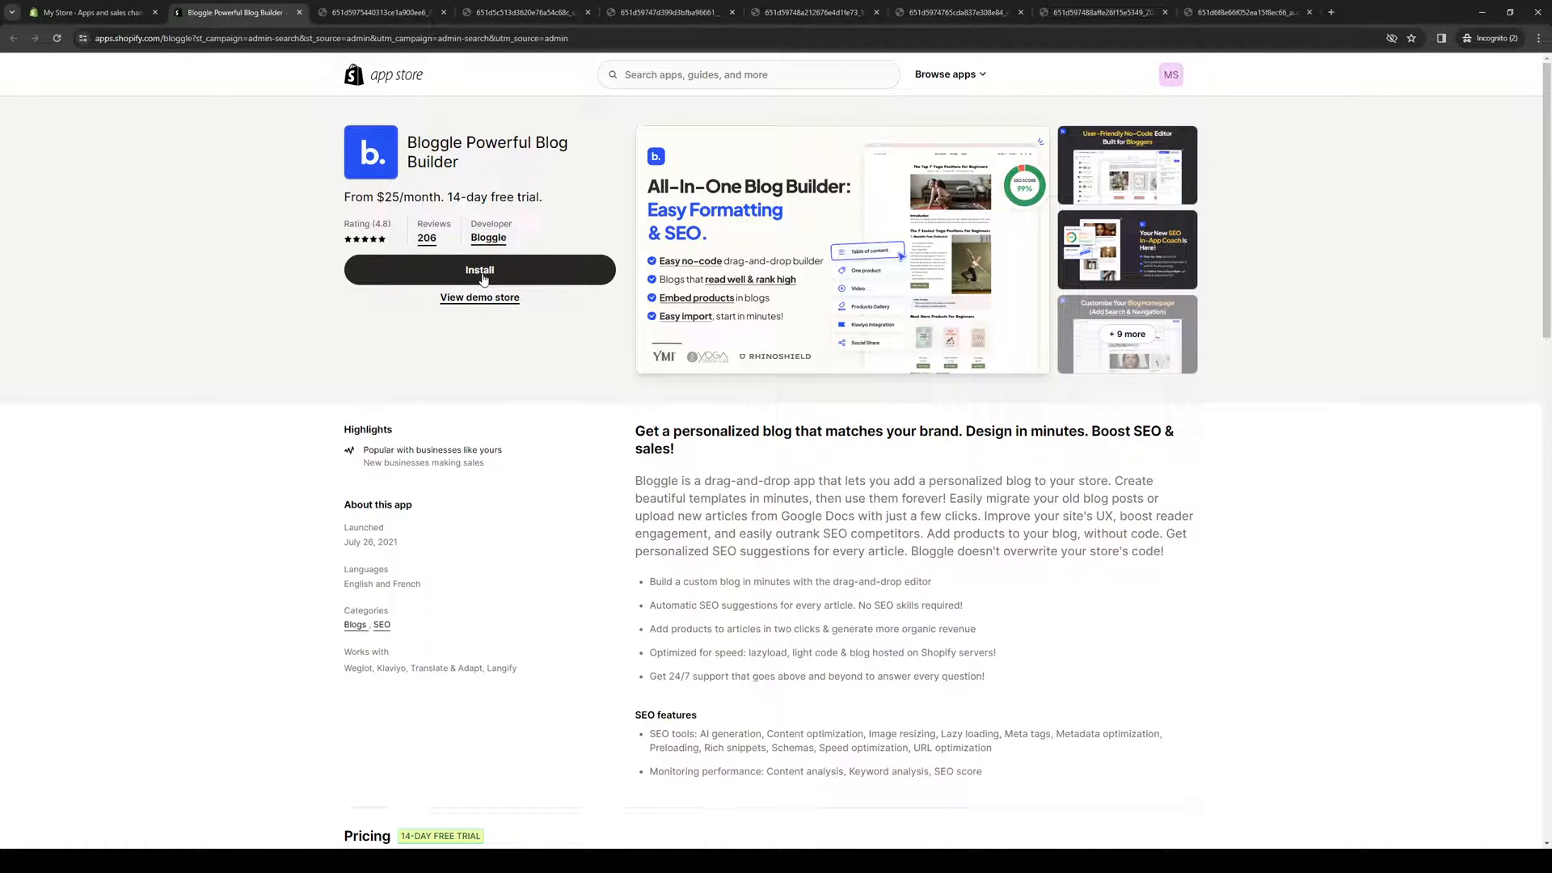
click(480, 268)
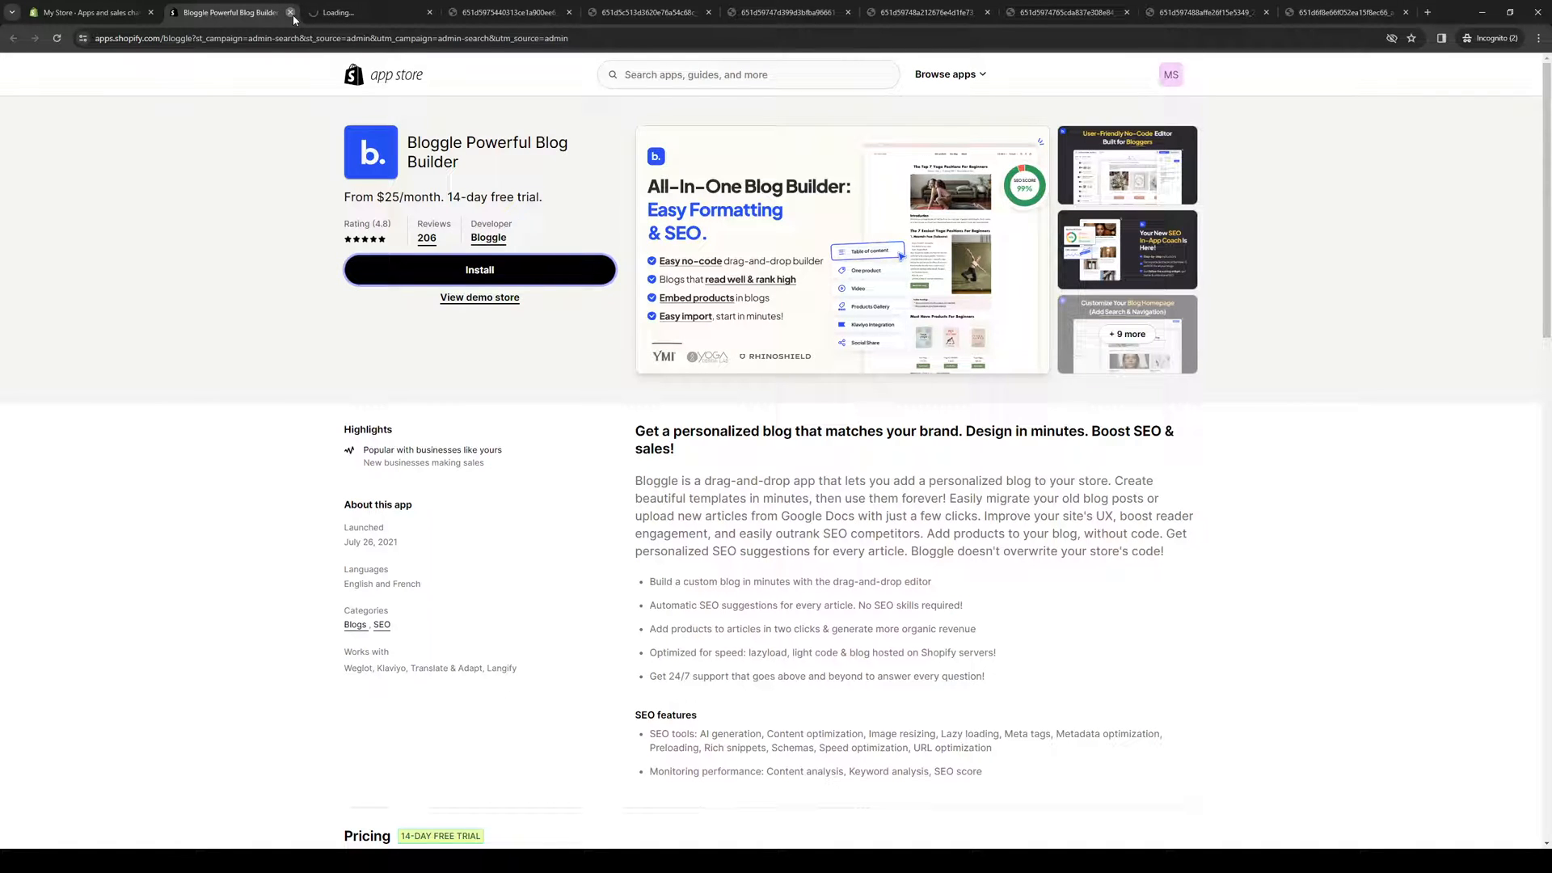
Approve Bloggle's data-access permissions so its dashboard loads with the first-blog prompt
click(478, 270)
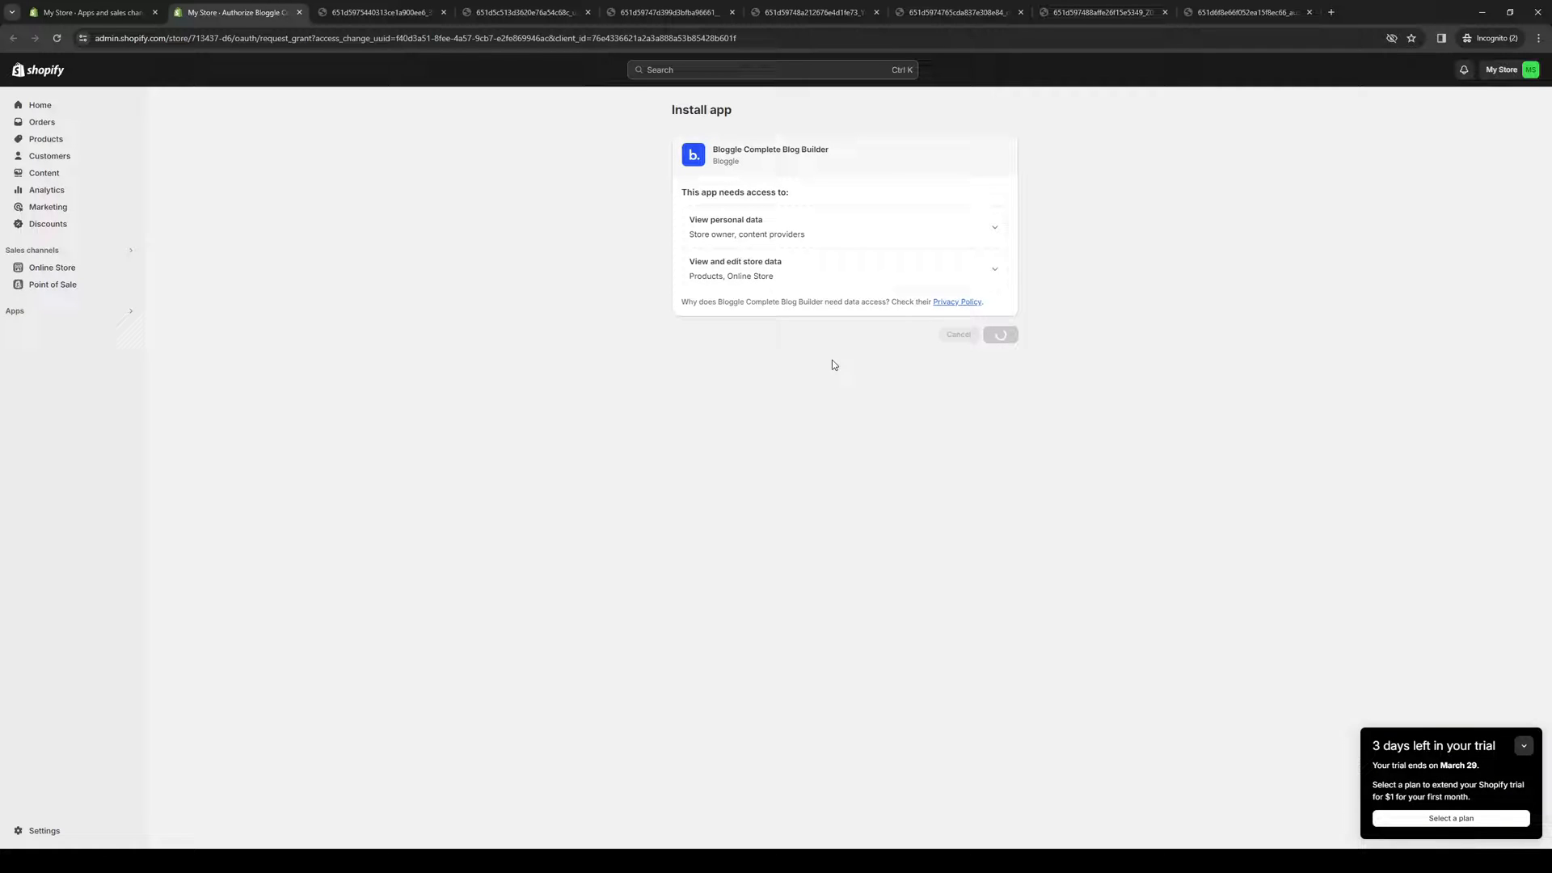
click(999, 333)
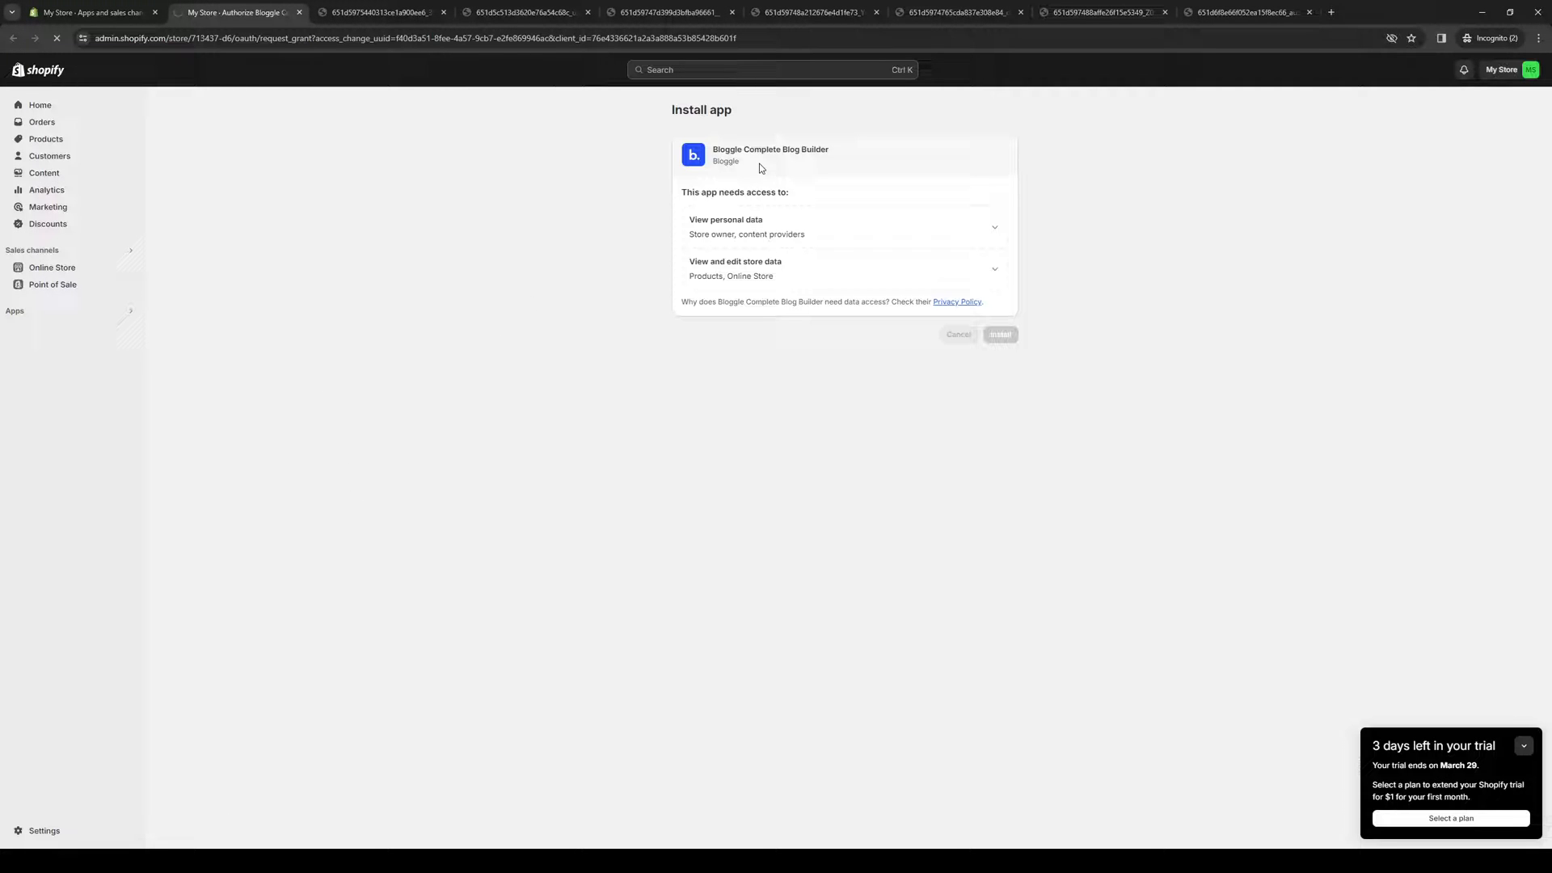
click(999, 333)
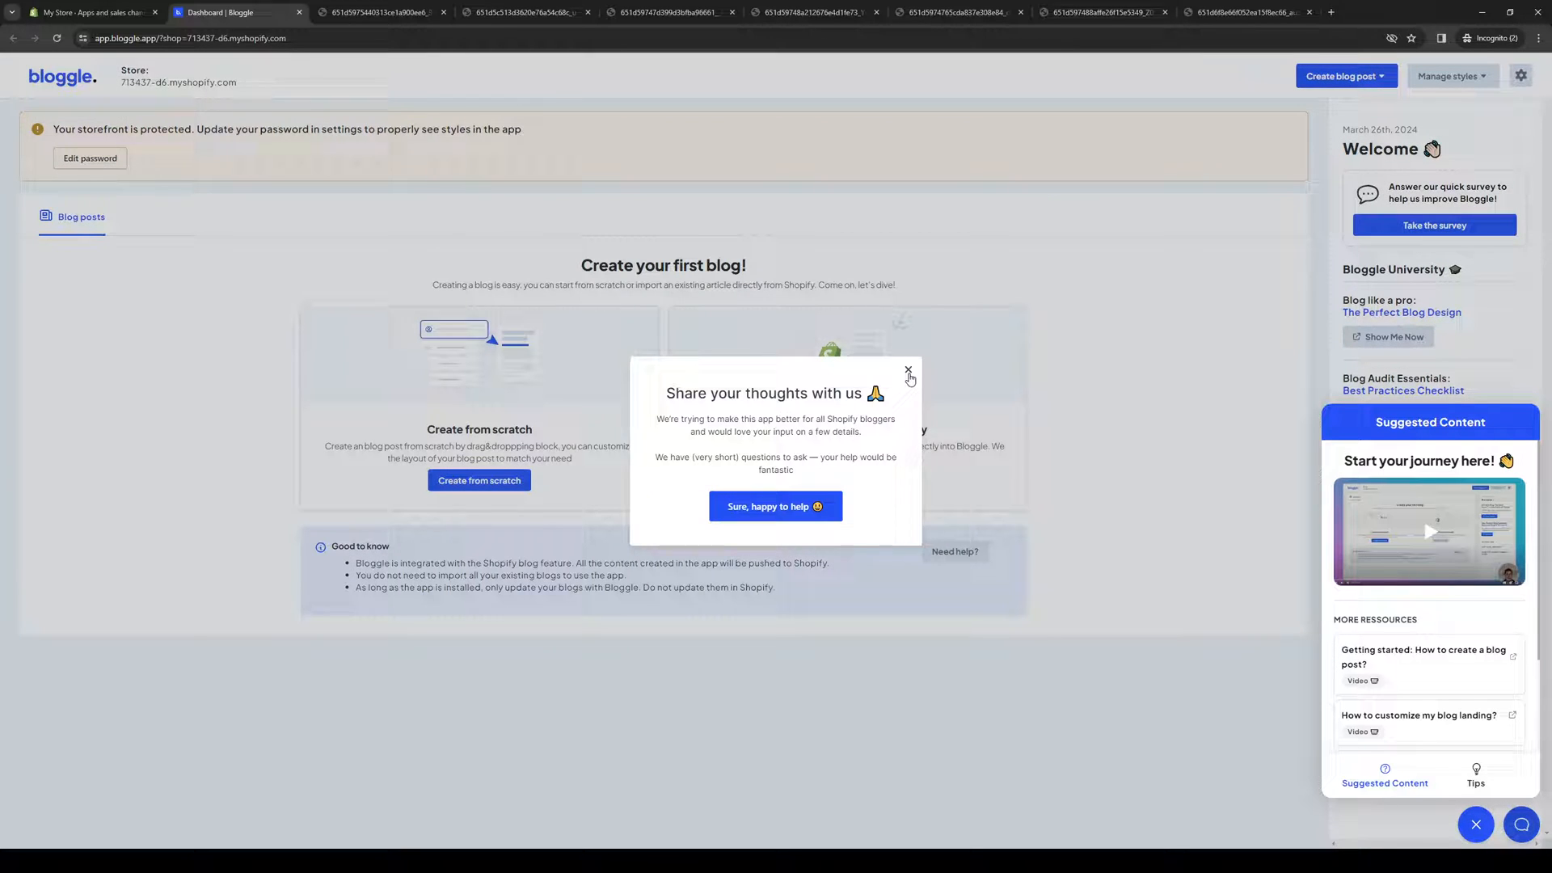
Dismiss the feedback survey and return to the Shopify admin Home
click(909, 369)
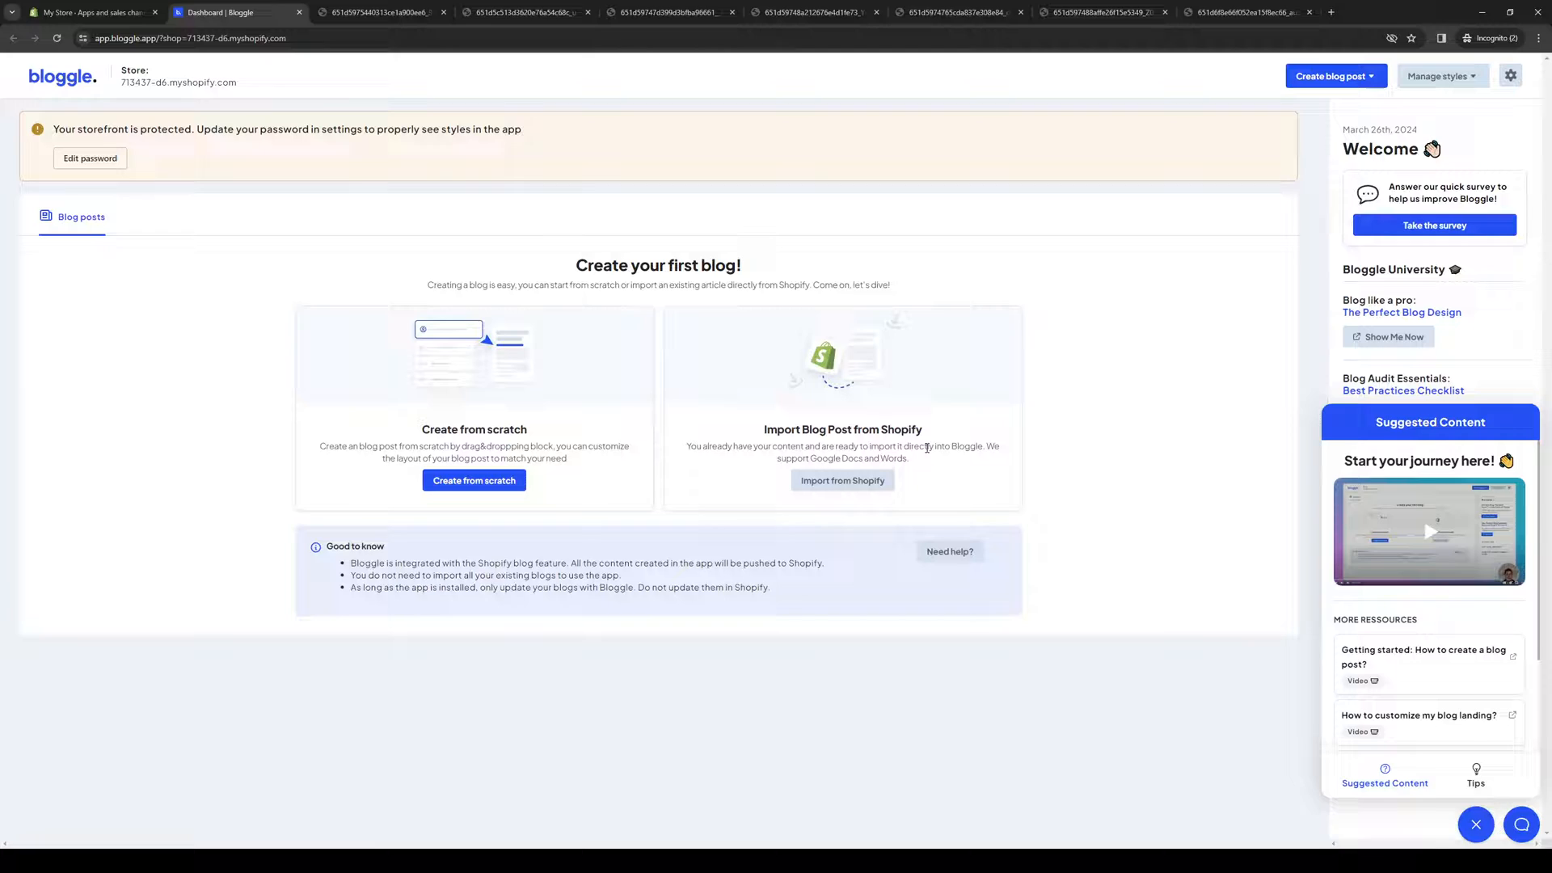
mouse_move(1061, 251)
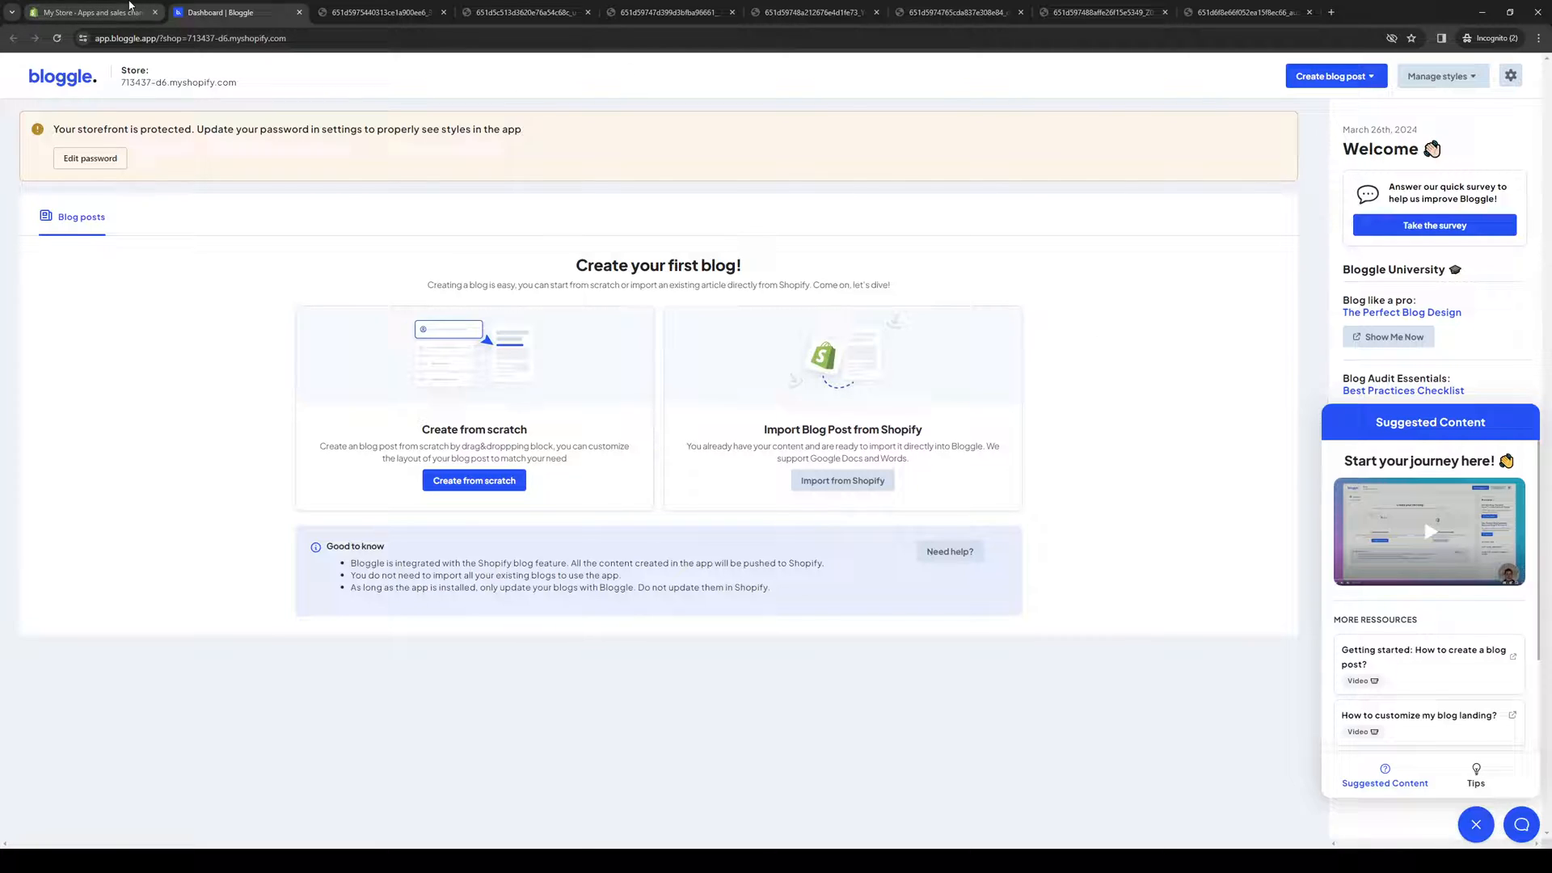
click(89, 13)
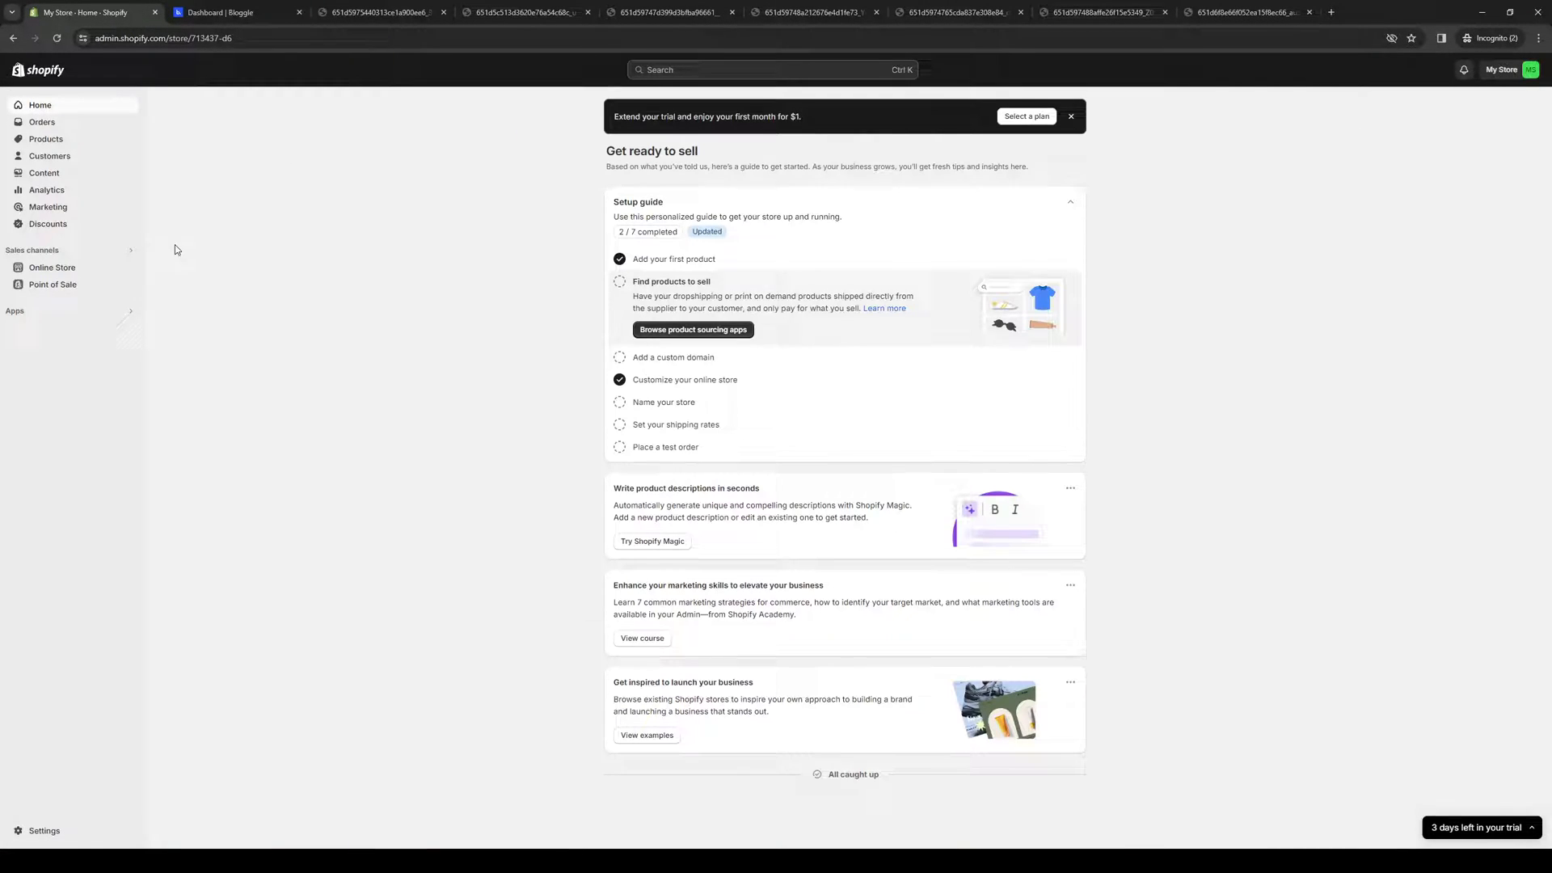
mouse_move(52, 805)
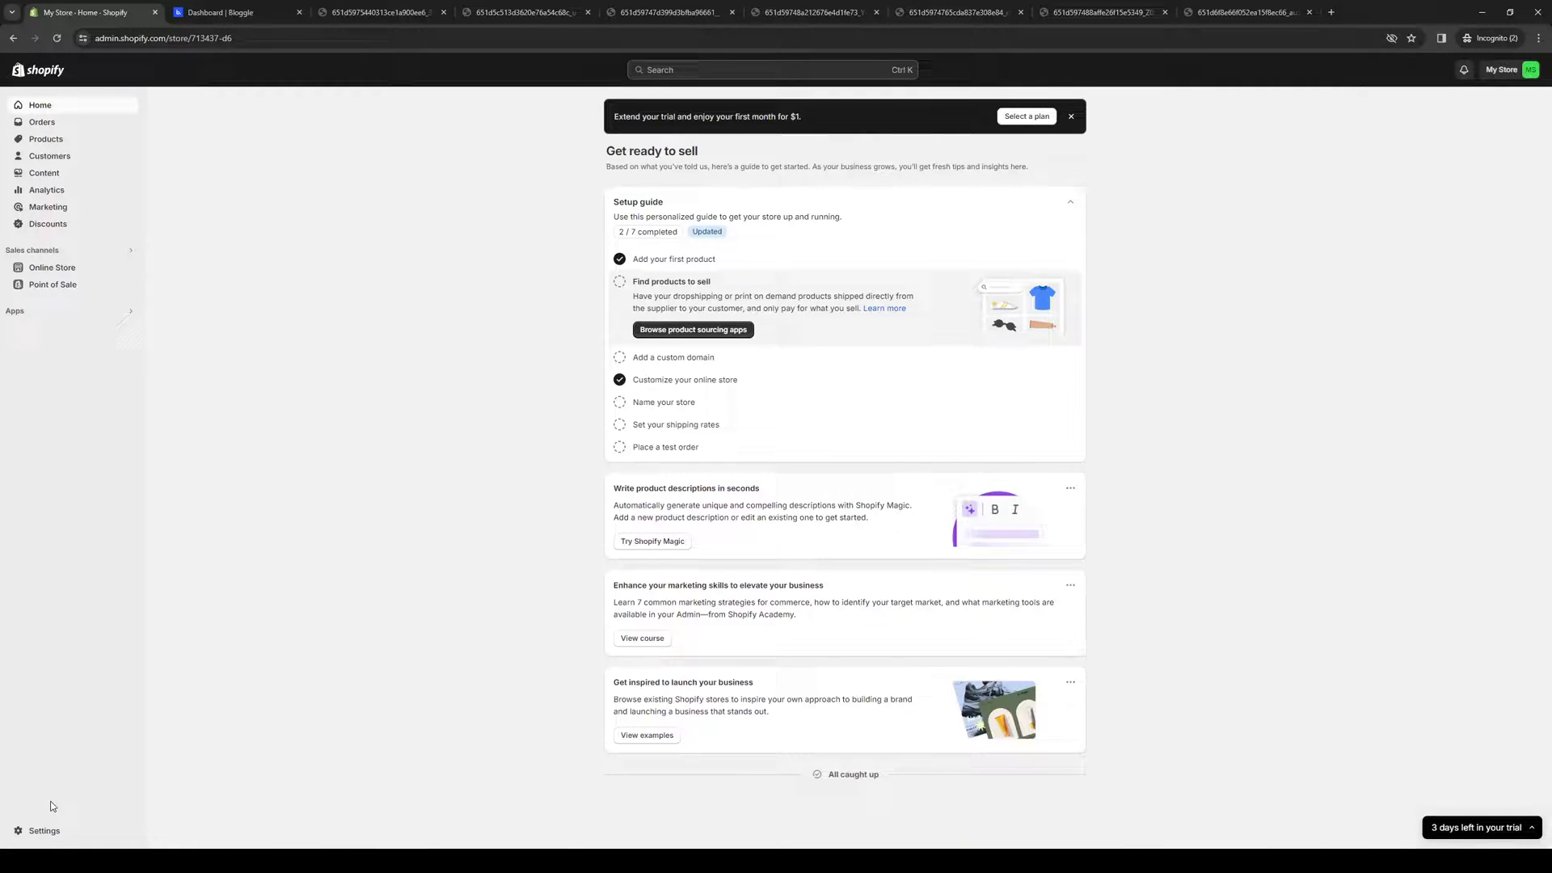
Go to Settings > Users and permissions with the setup guide closed, then the Themes screenshot
click(44, 831)
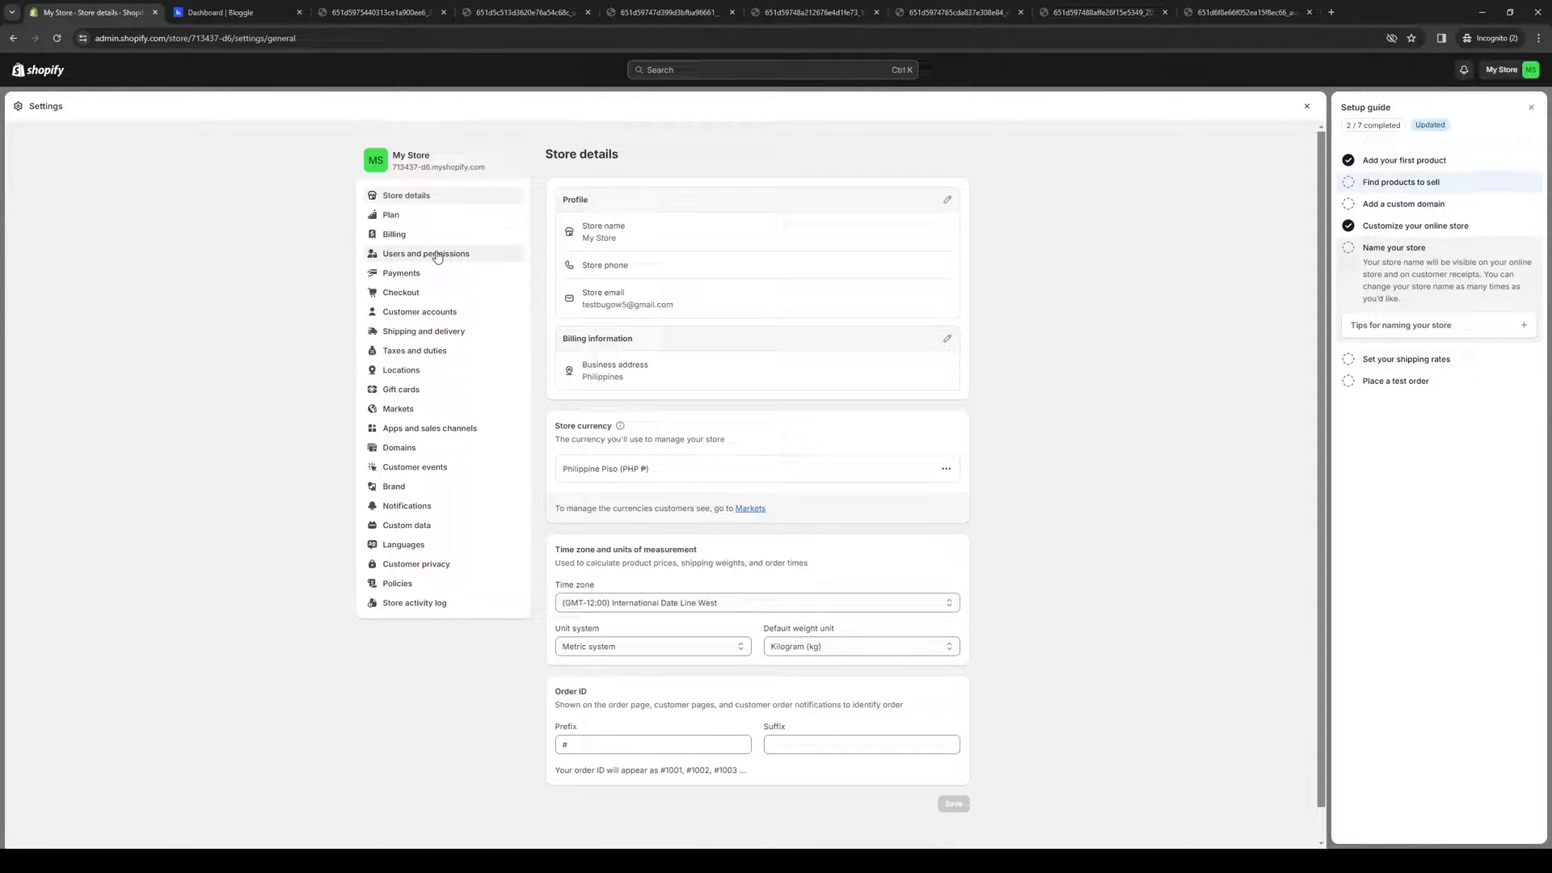
click(430, 252)
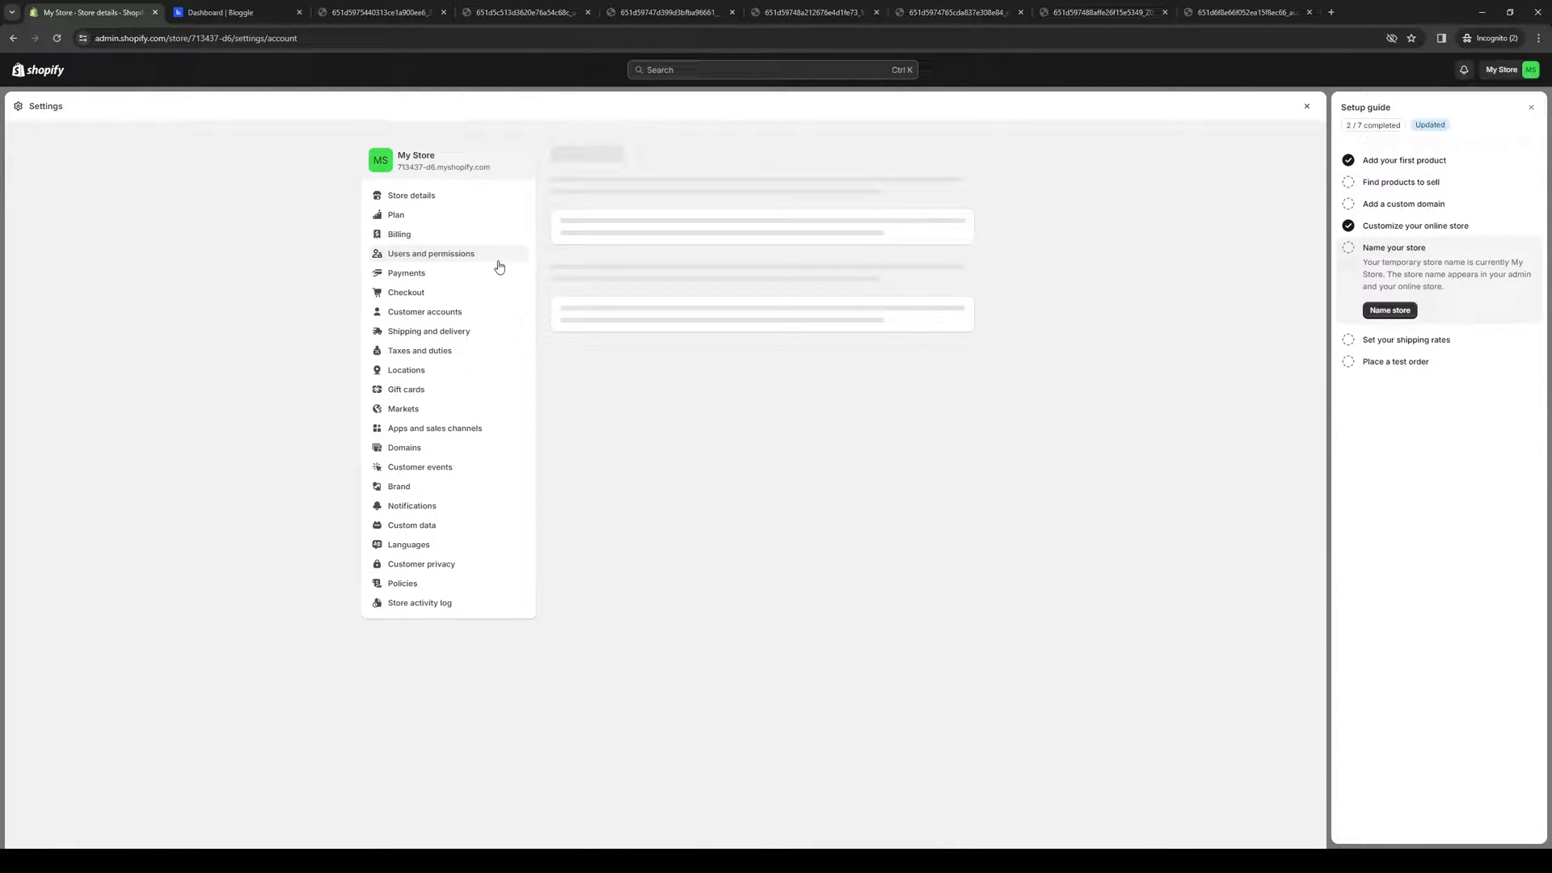
click(427, 253)
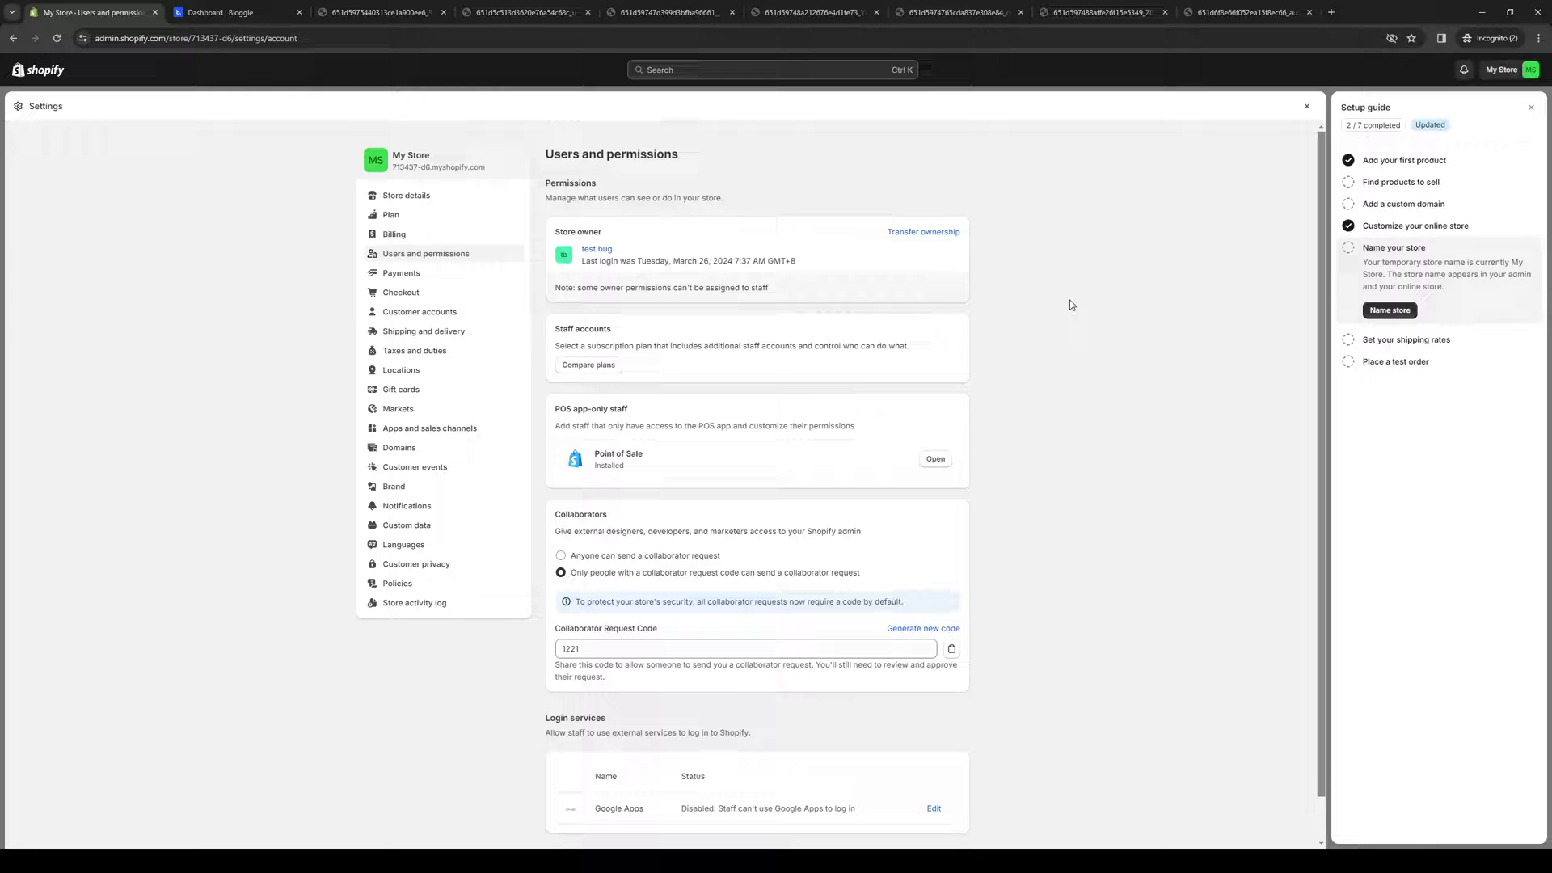
mouse_move(1005, 366)
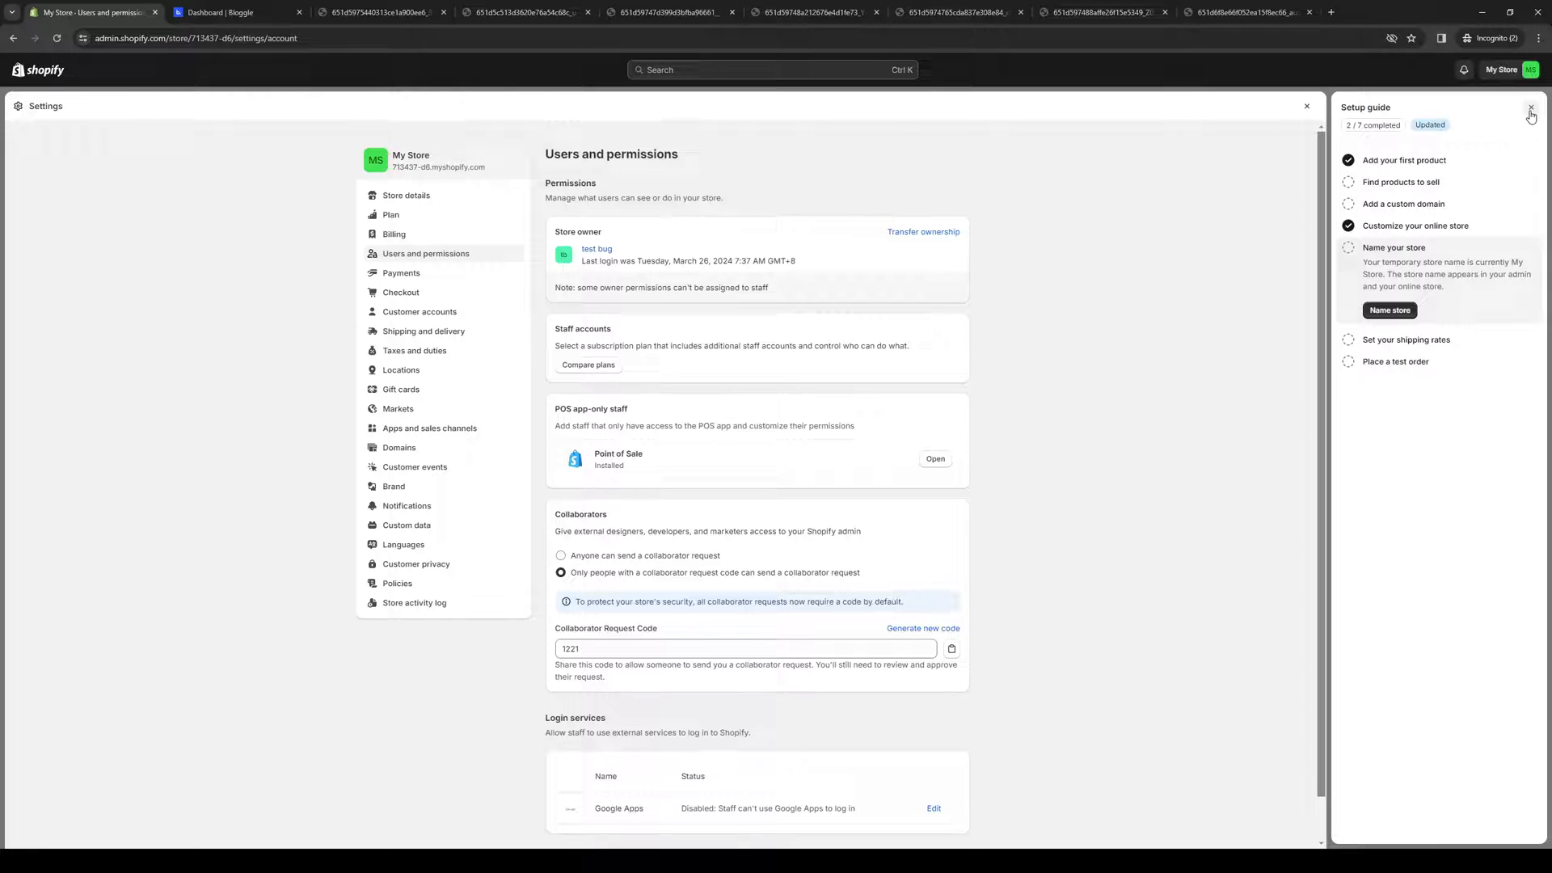
click(381, 13)
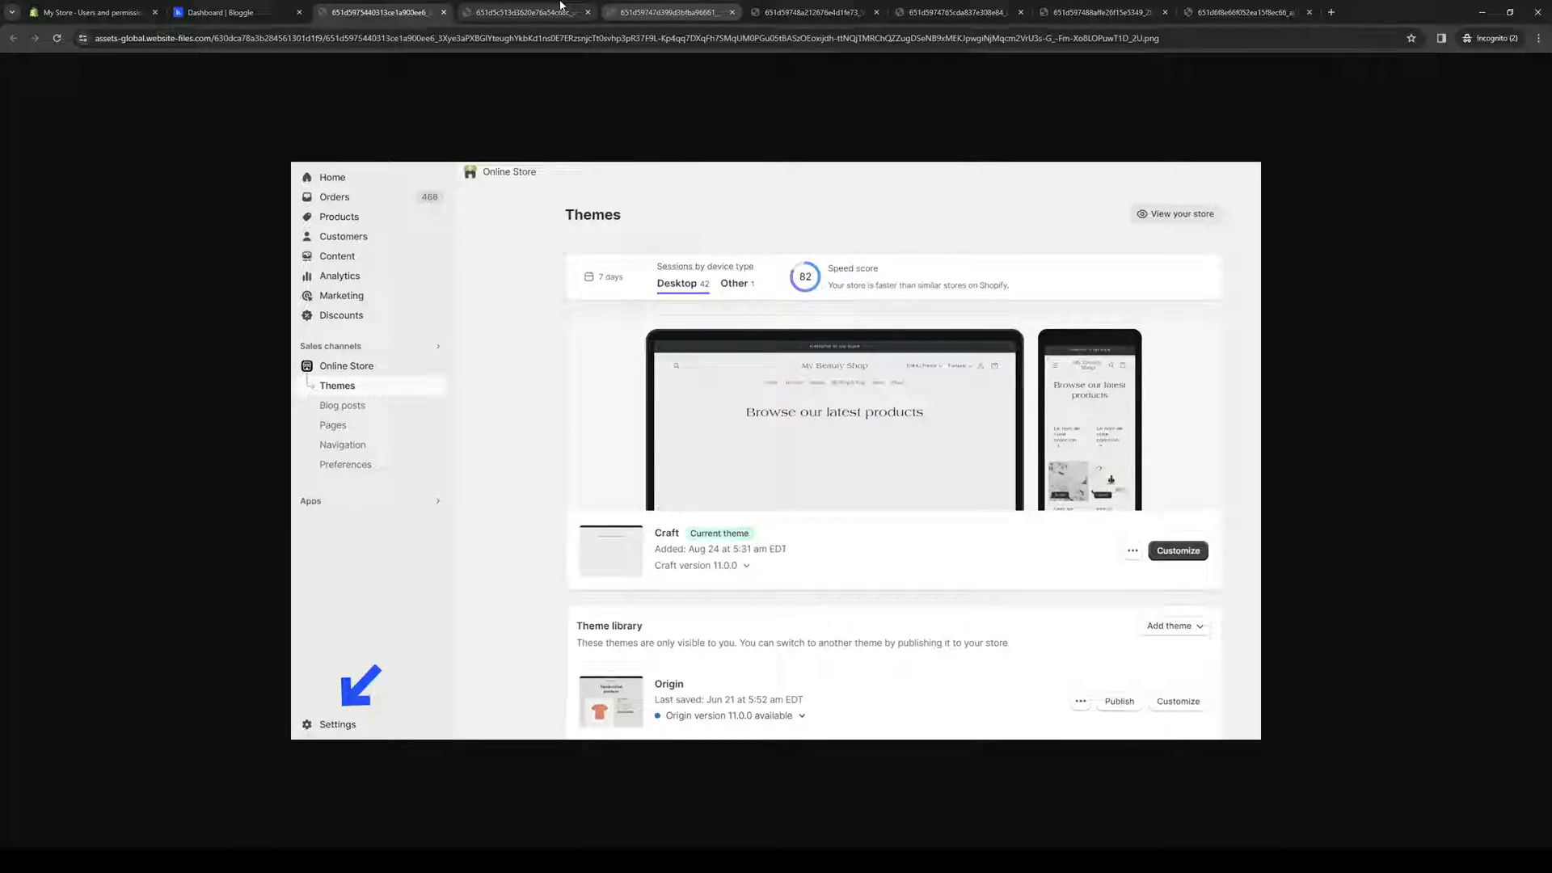
Step through the Users and permissions, Add staff and staff Bio screenshots to the author animation
click(523, 11)
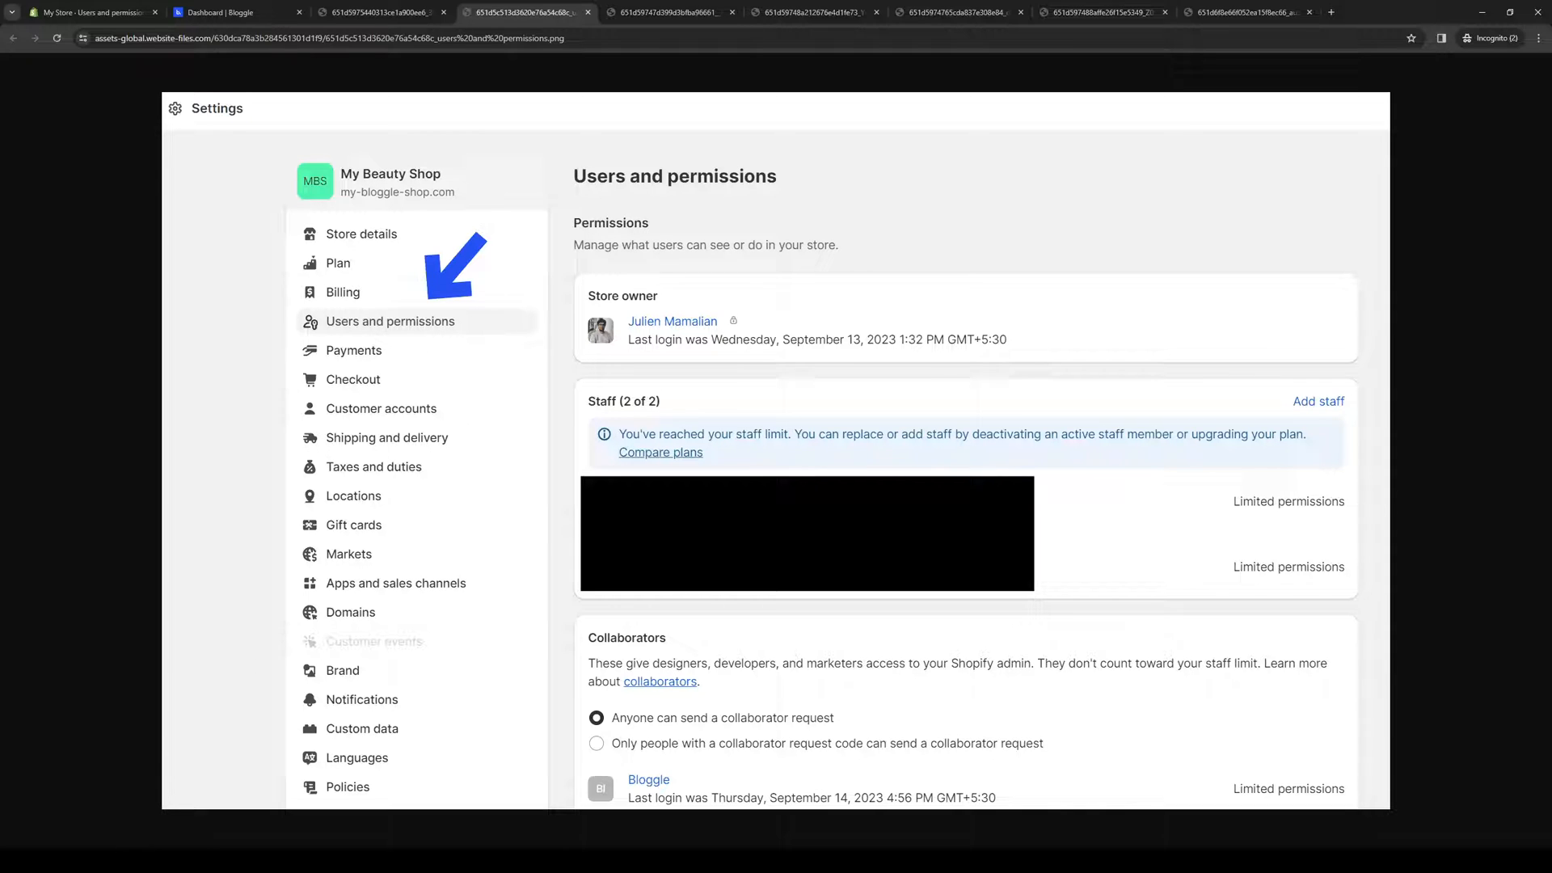
mouse_move(433, 304)
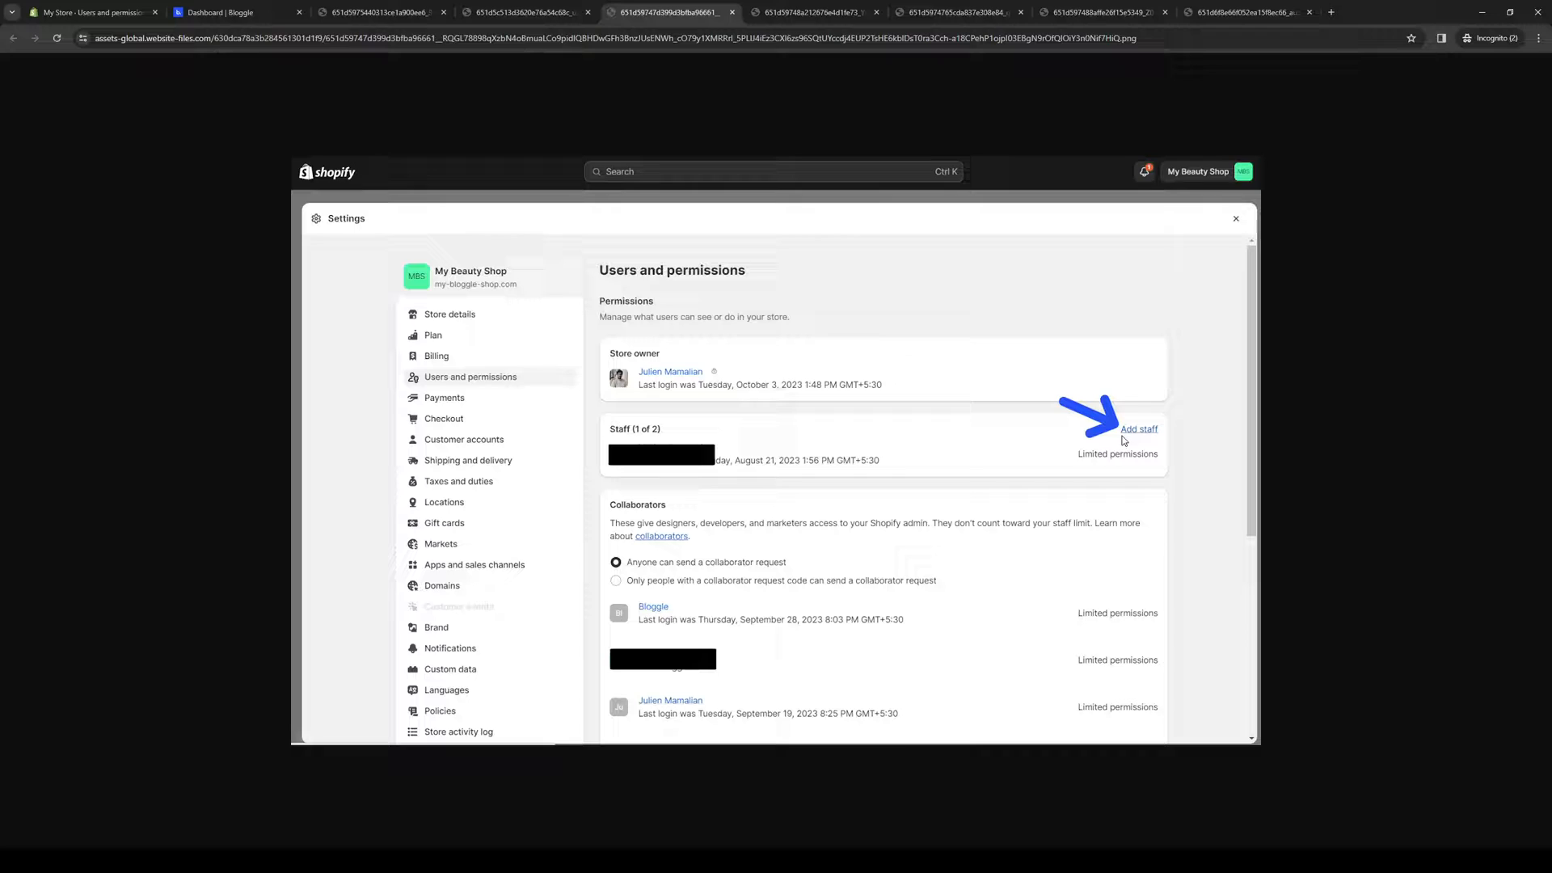
click(1138, 428)
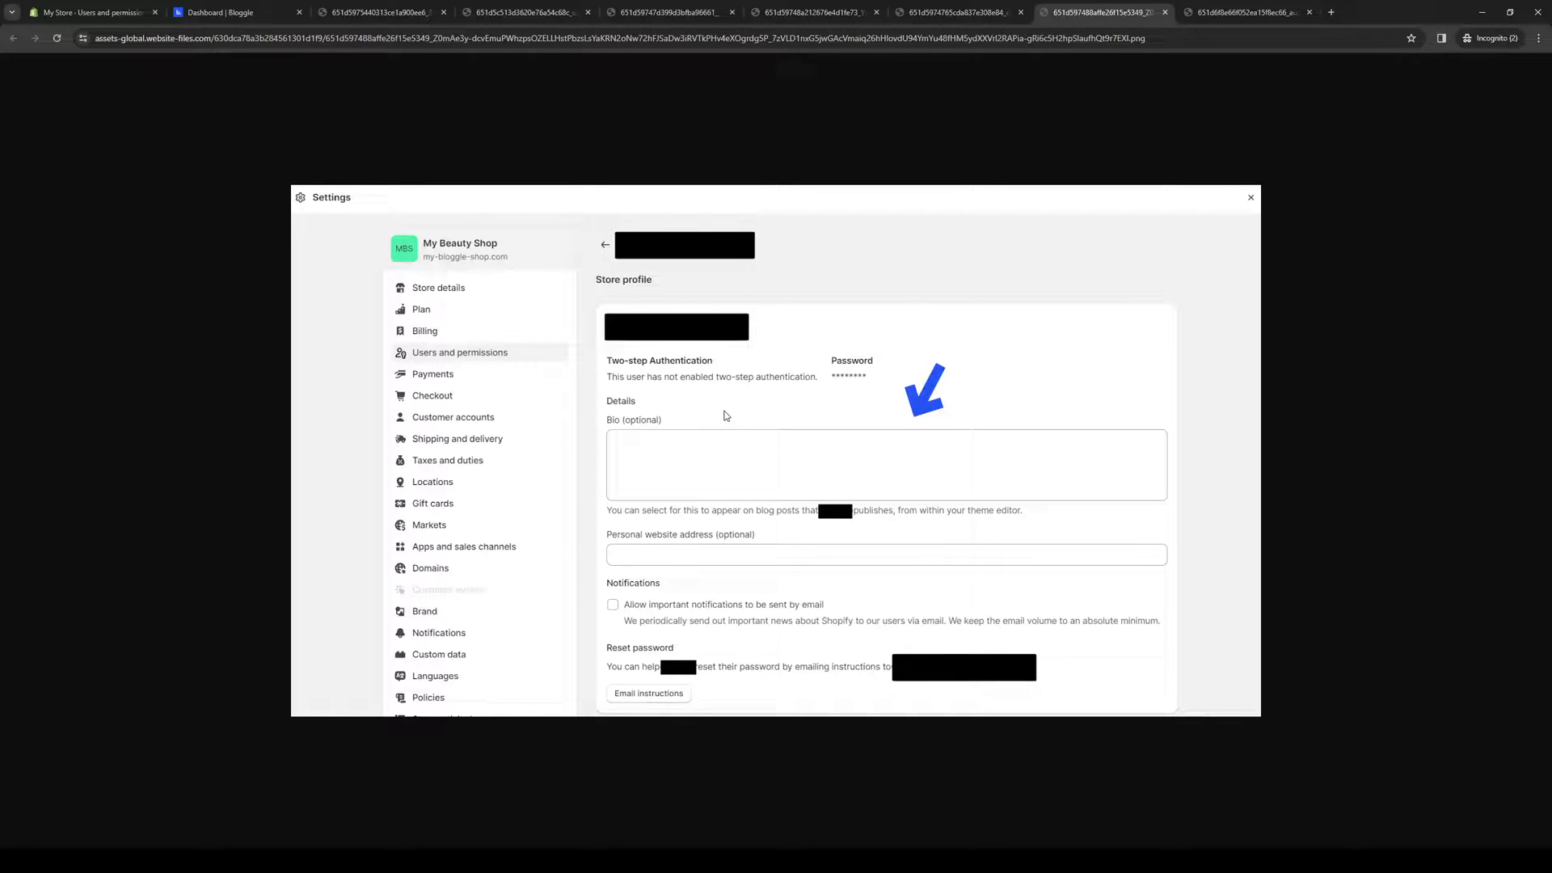
mouse_move(718, 461)
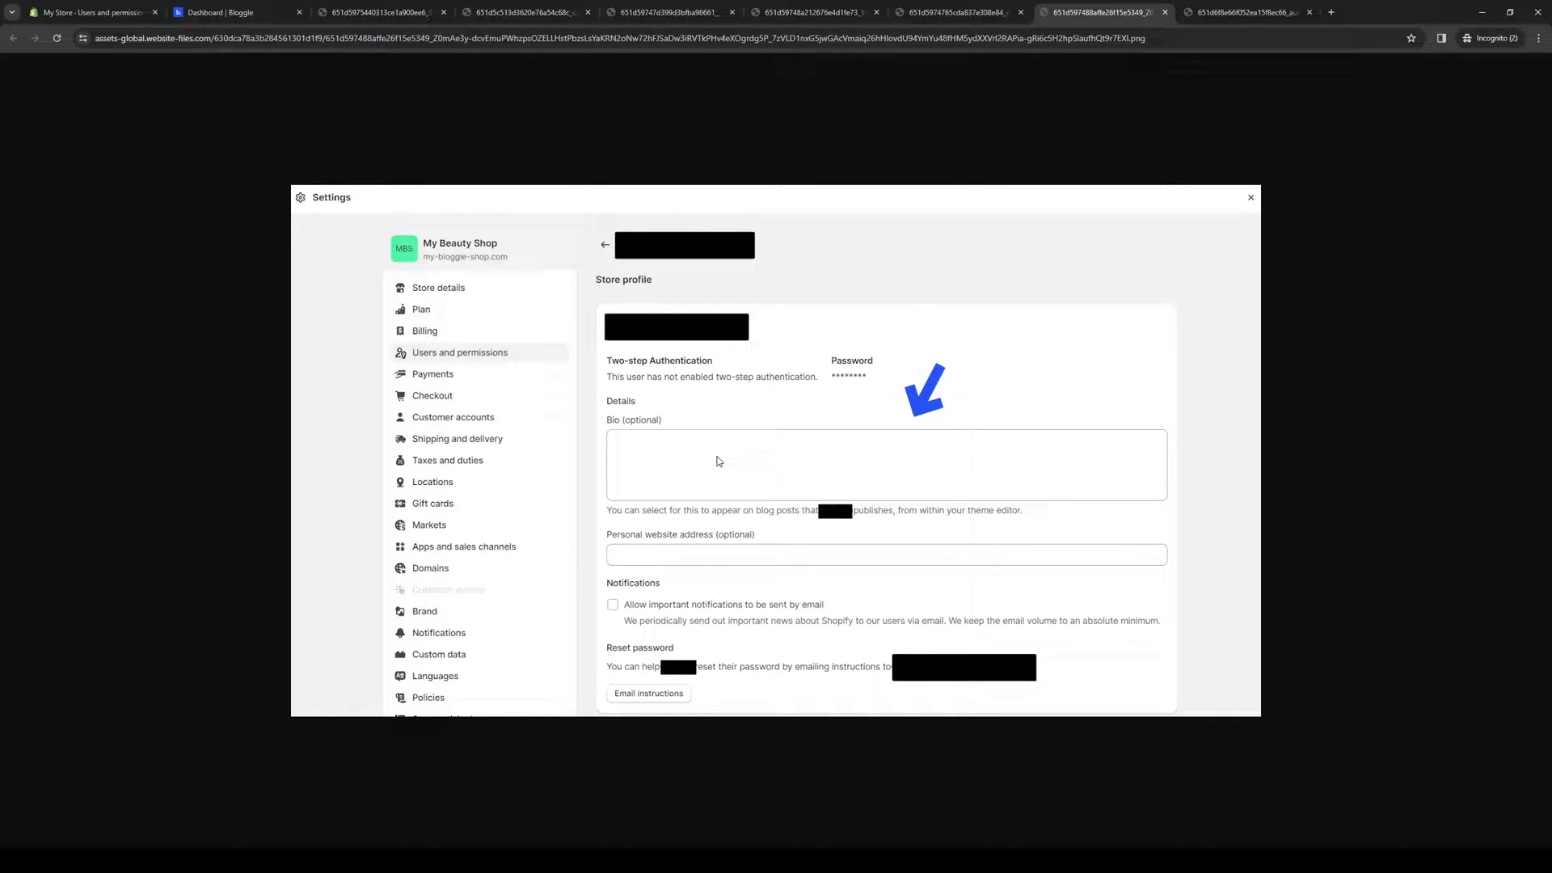
mouse_move(741, 591)
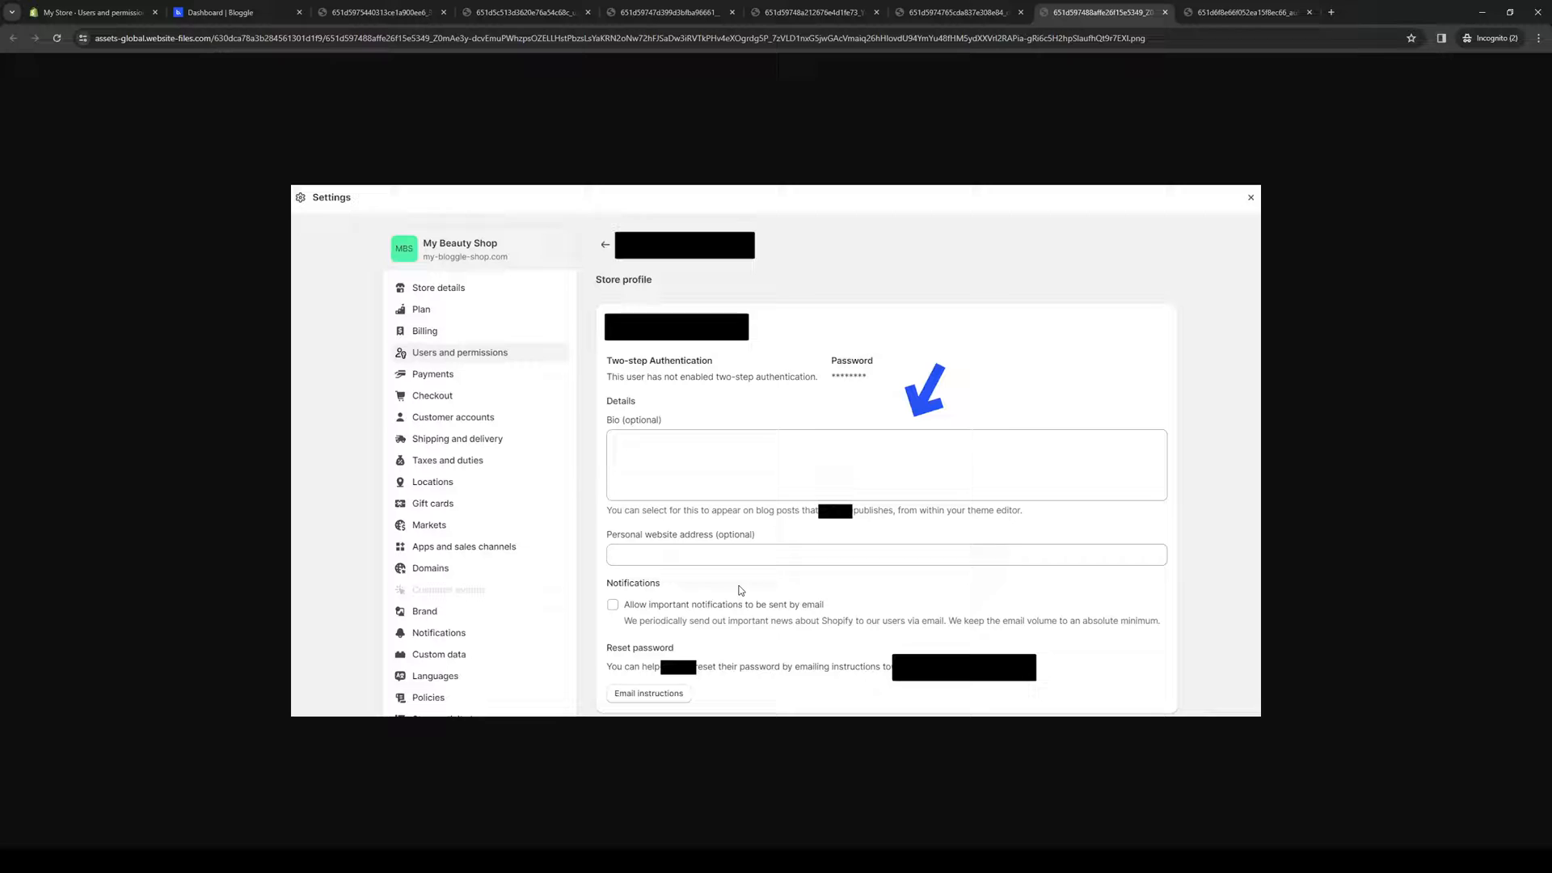
mouse_move(1054, 100)
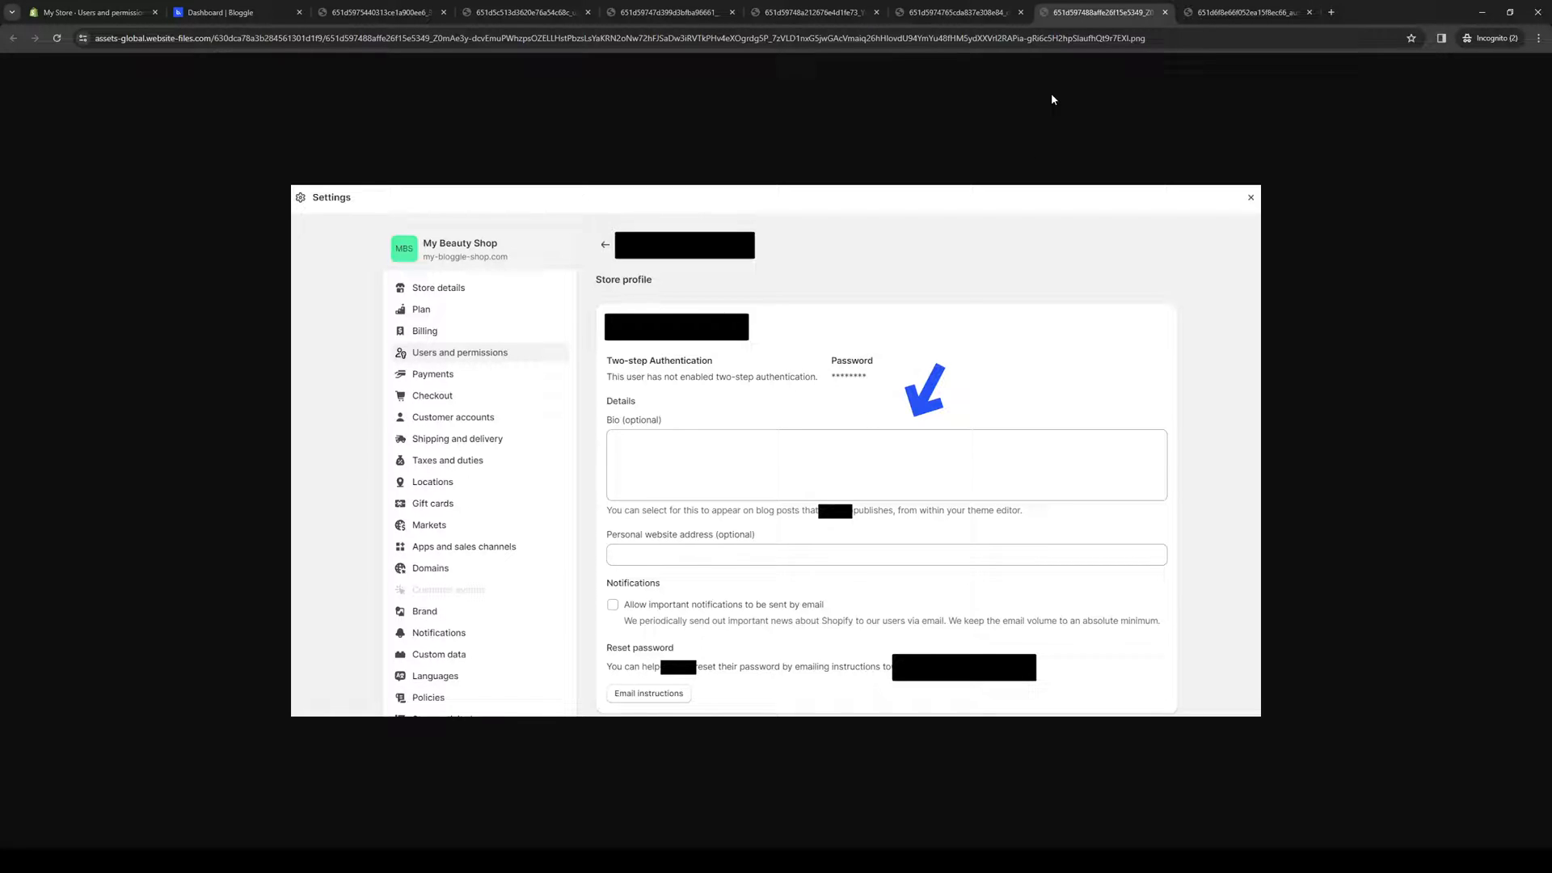
click(1253, 13)
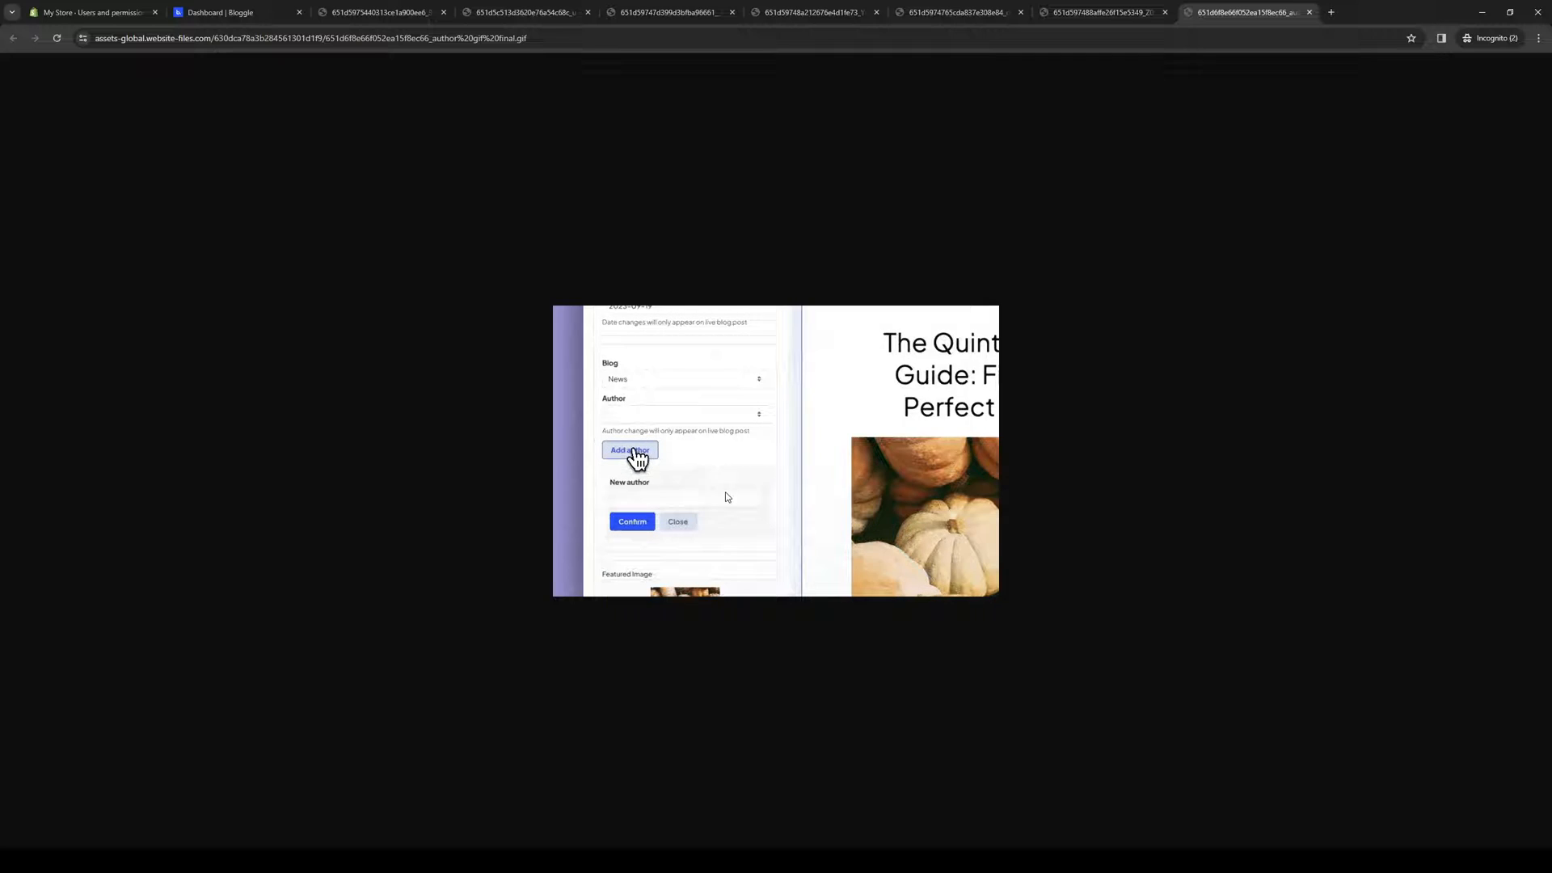
Enter 'John' in the author animation and compare it with the Bloggle dashboard
text(John)
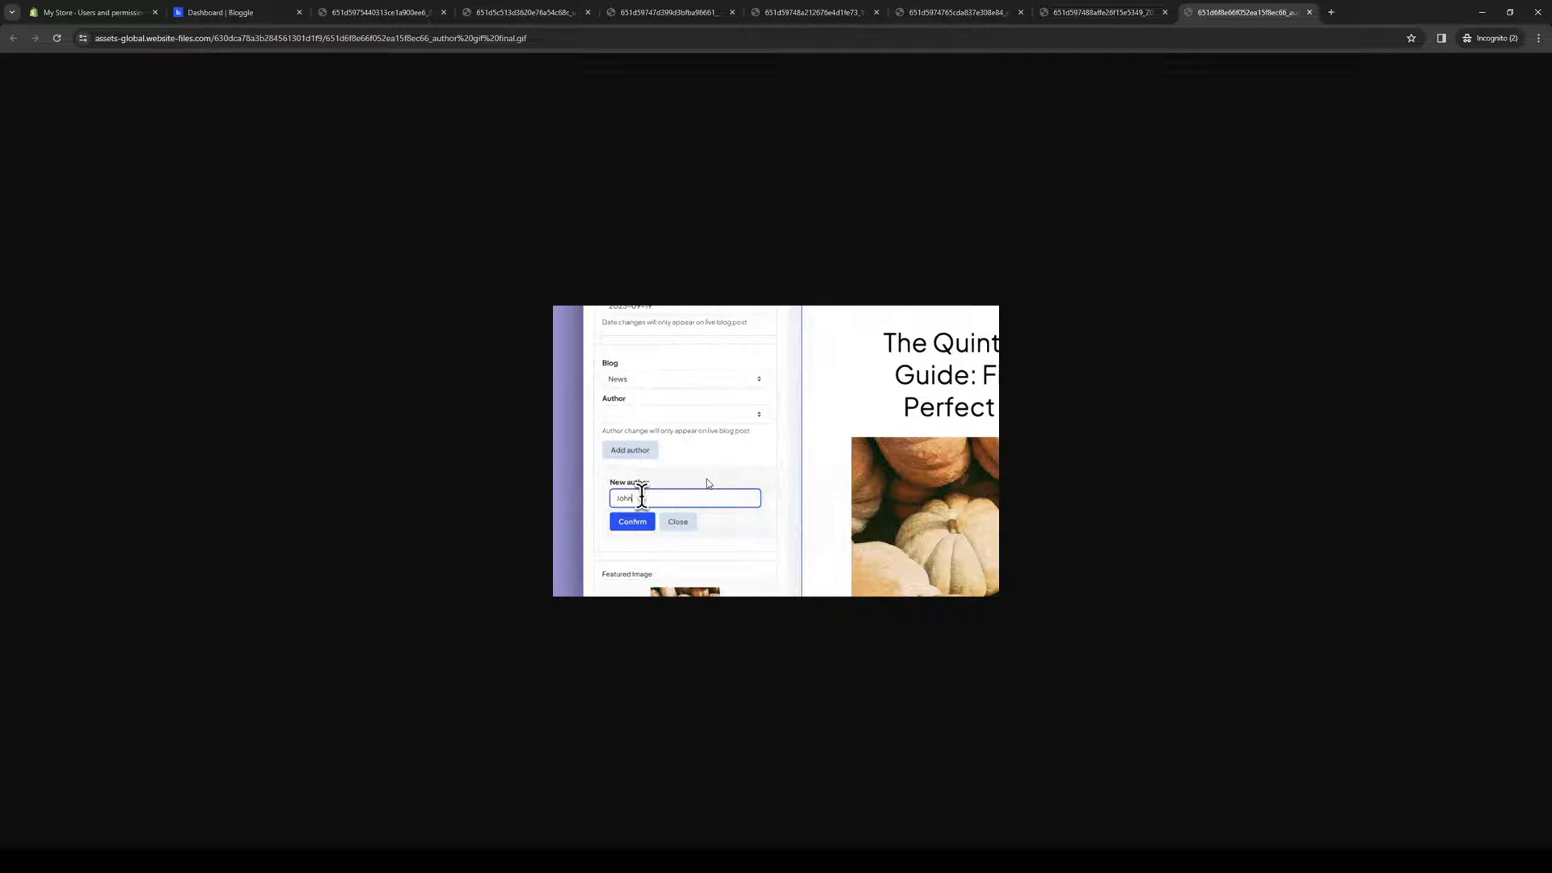
click(632, 520)
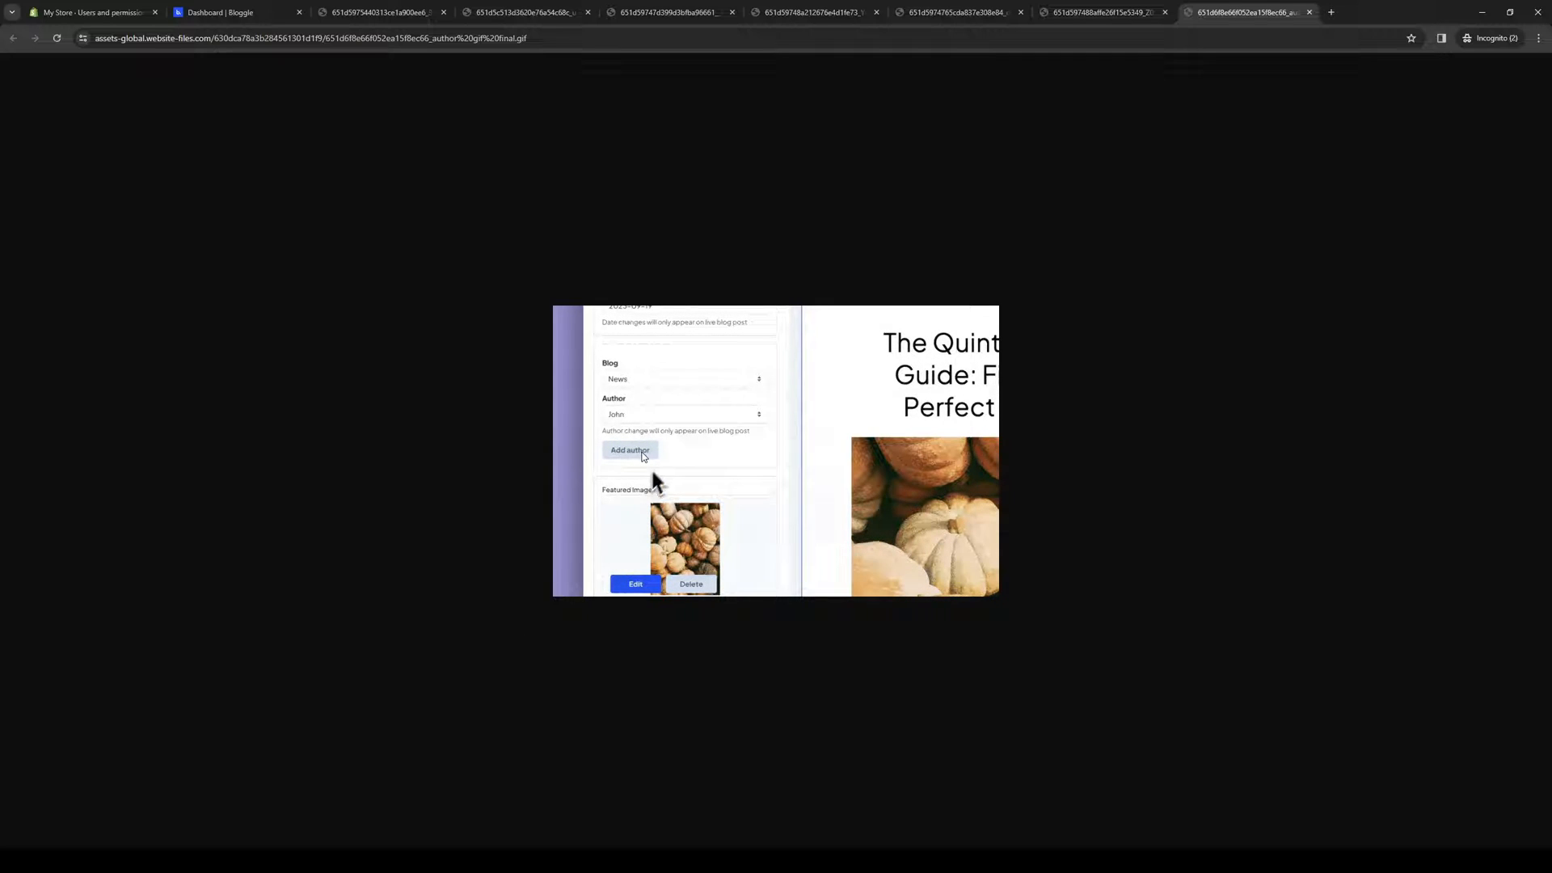
click(225, 13)
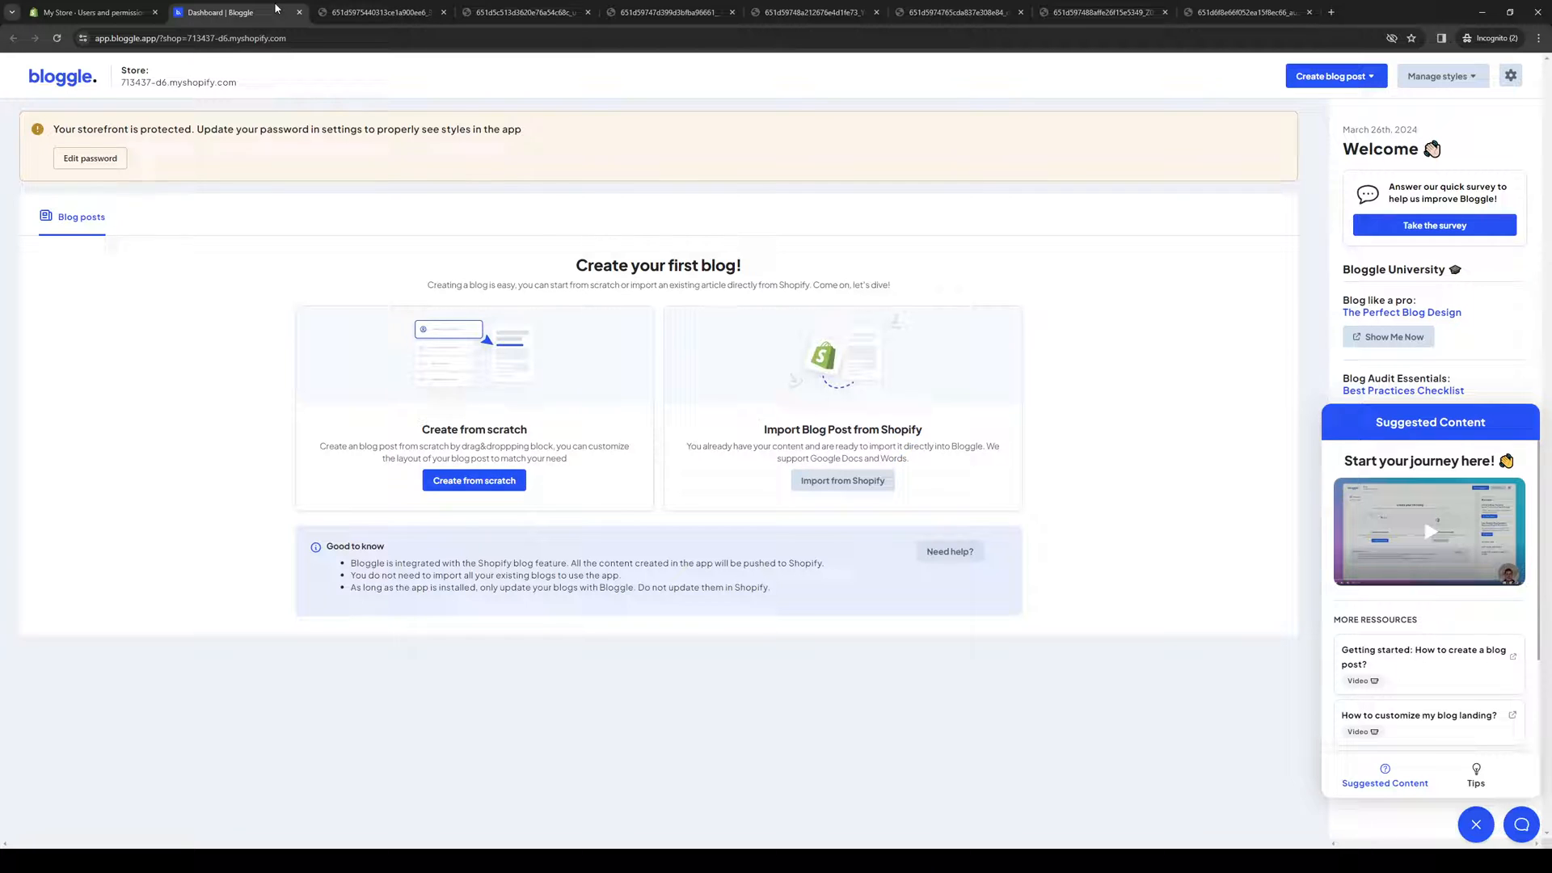
click(1245, 13)
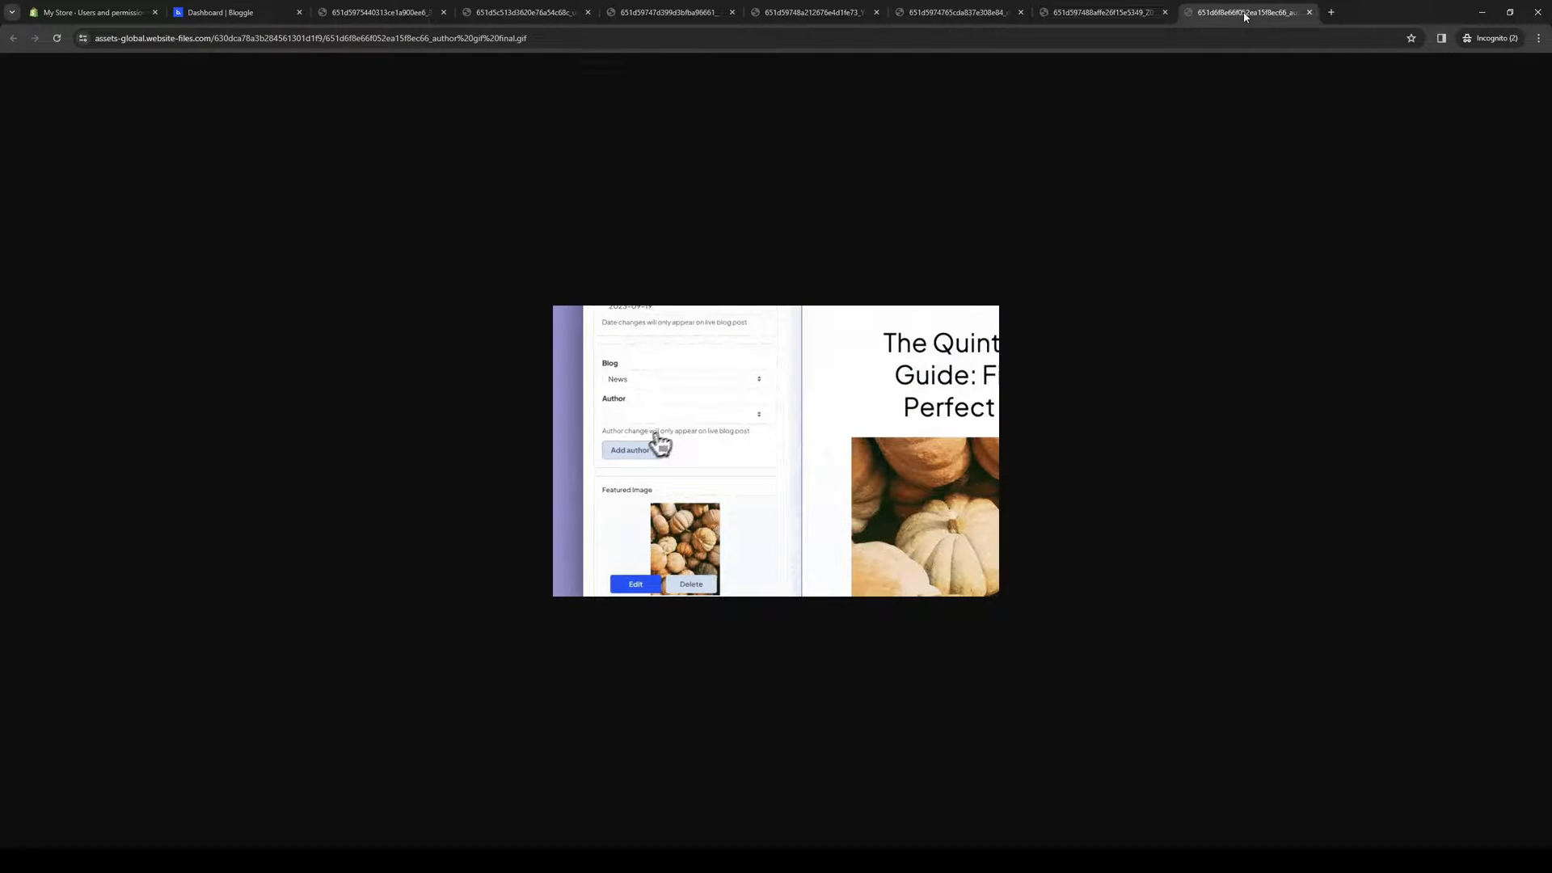
Close the author animation and screenshot tabs, then leave Settings for the admin Home
click(226, 13)
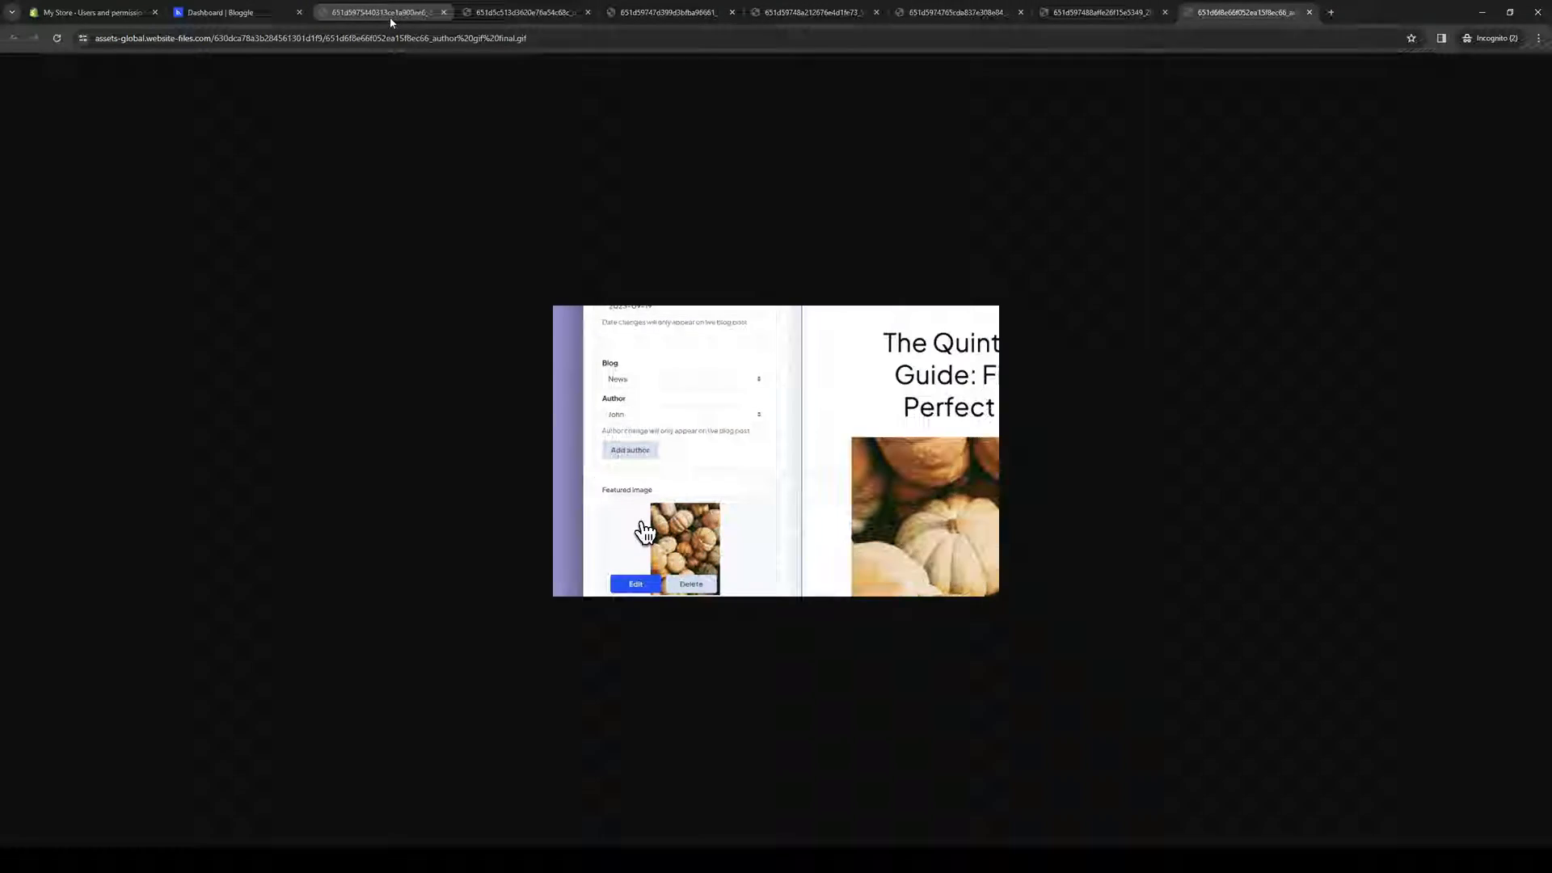
click(445, 13)
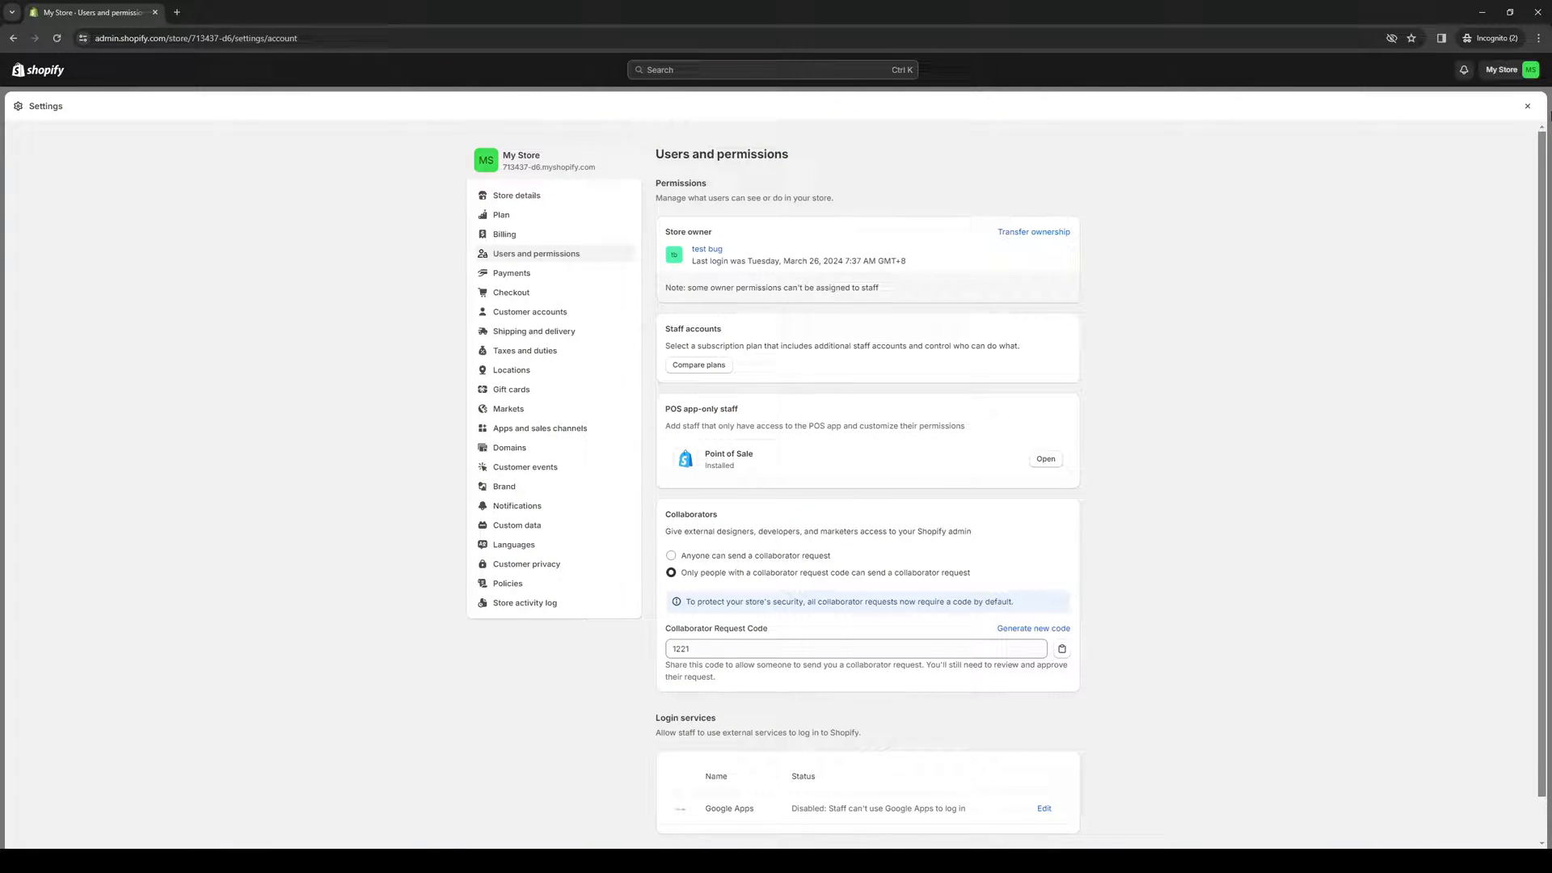
click(1526, 130)
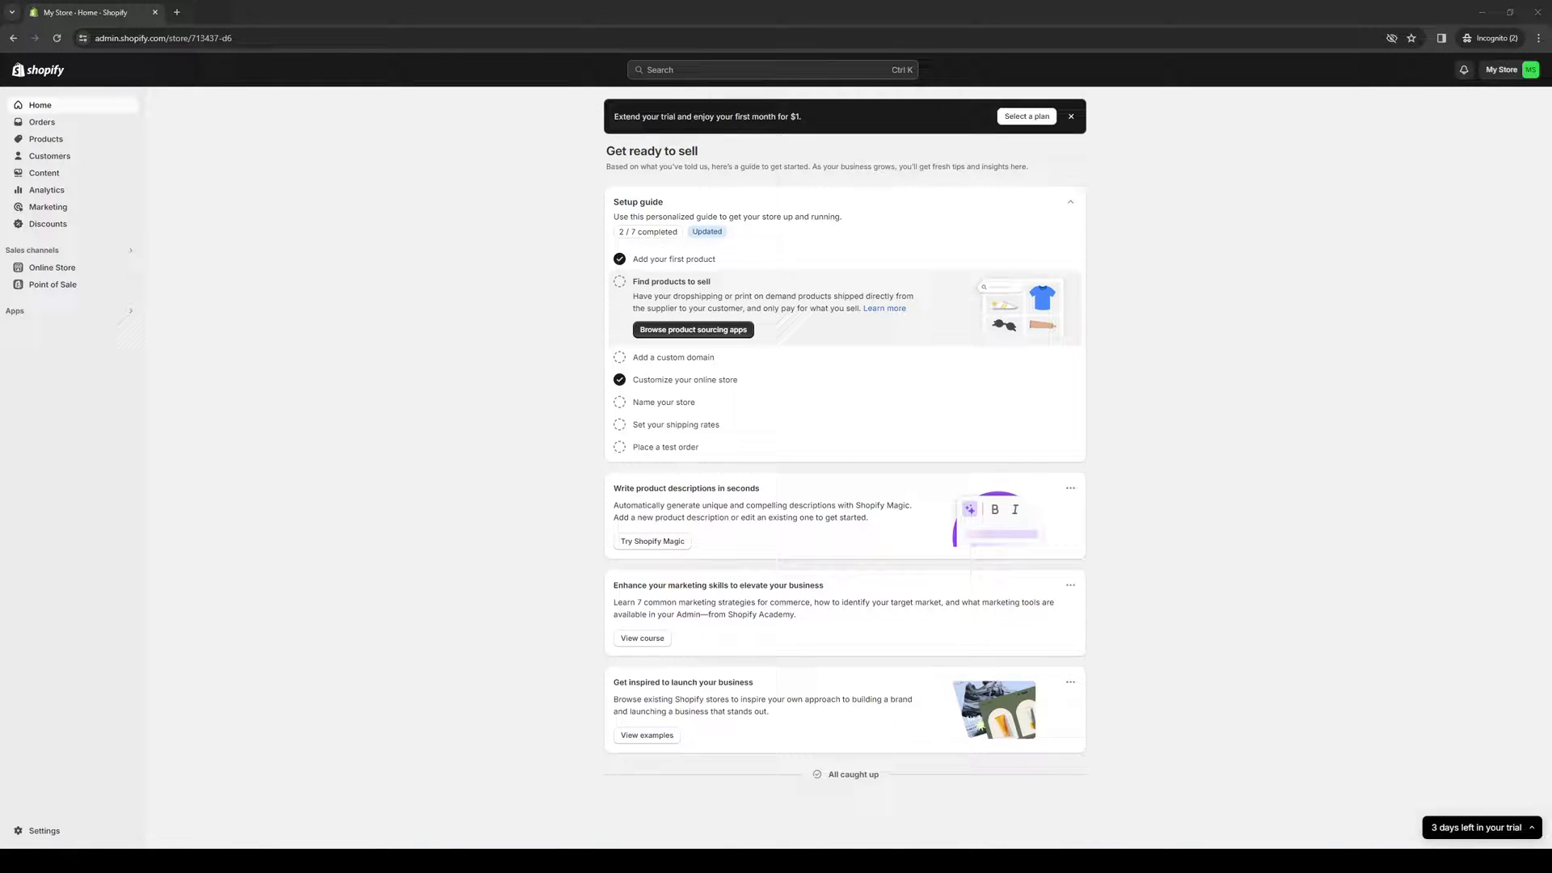